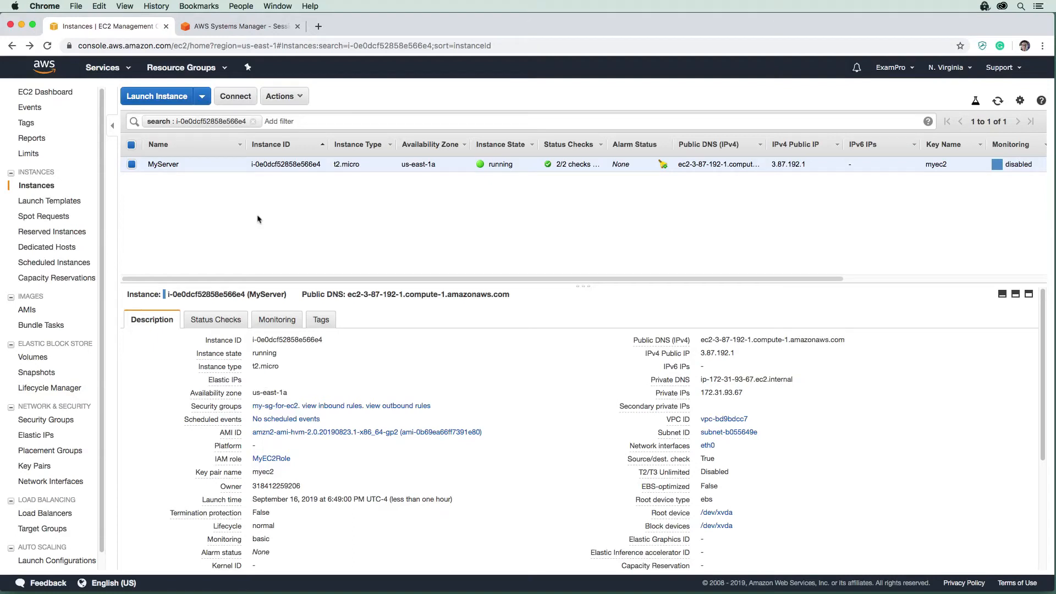
mouse_move(356, 227)
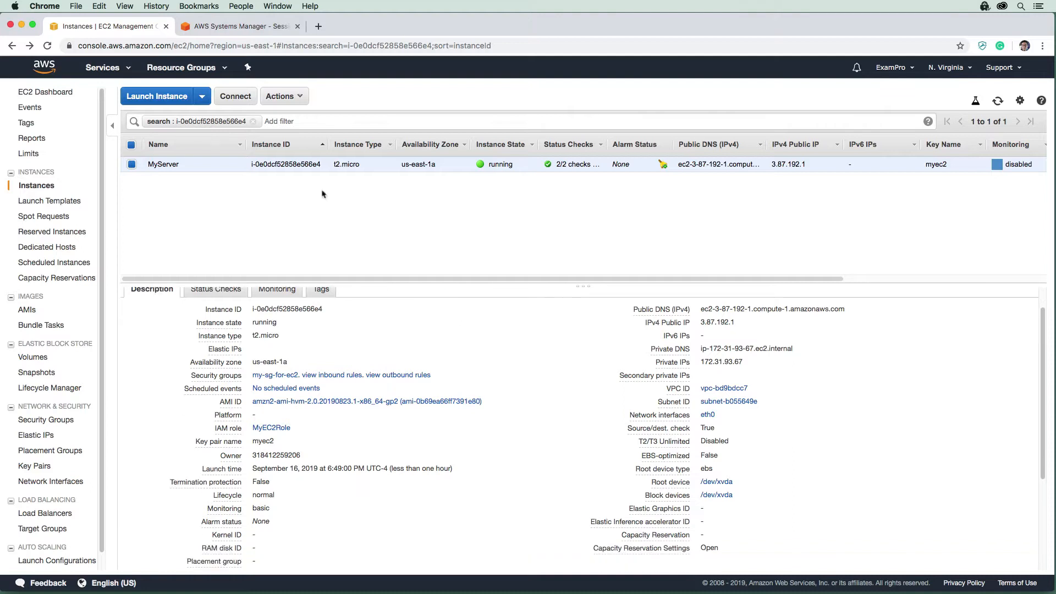
Step the Amazon Linux 2 launch wizard to storage, then list EBS volumes showing MyServer's 8 GiB root
left_click(156, 96)
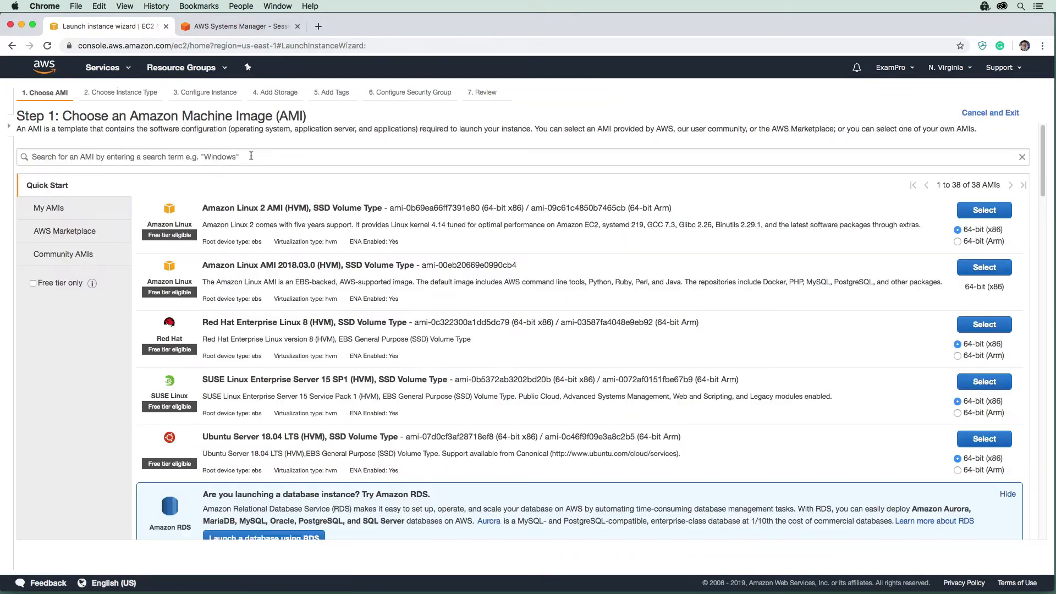
left_click(984, 210)
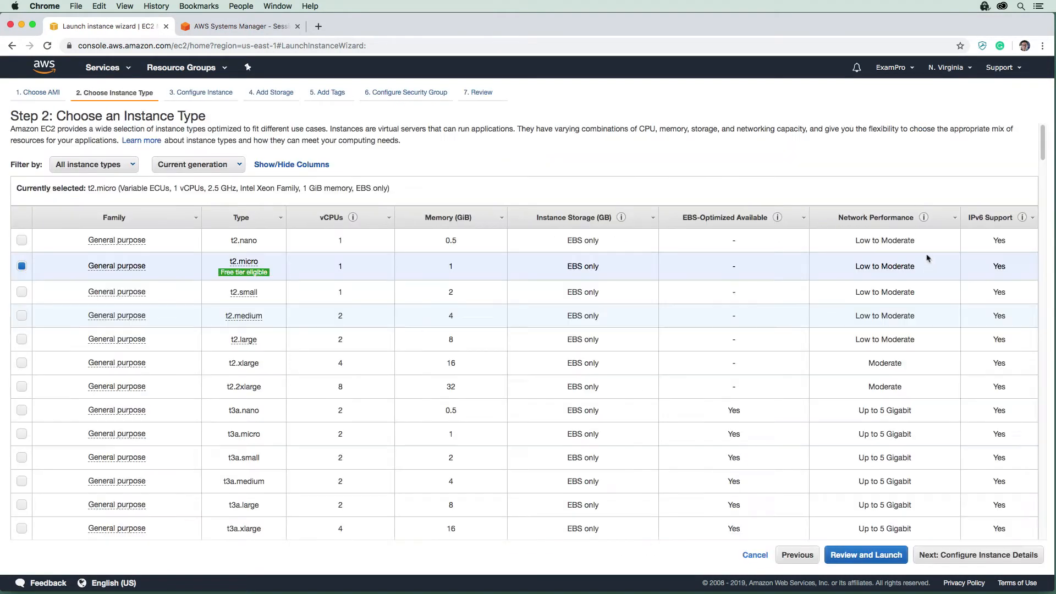
left_click(978, 555)
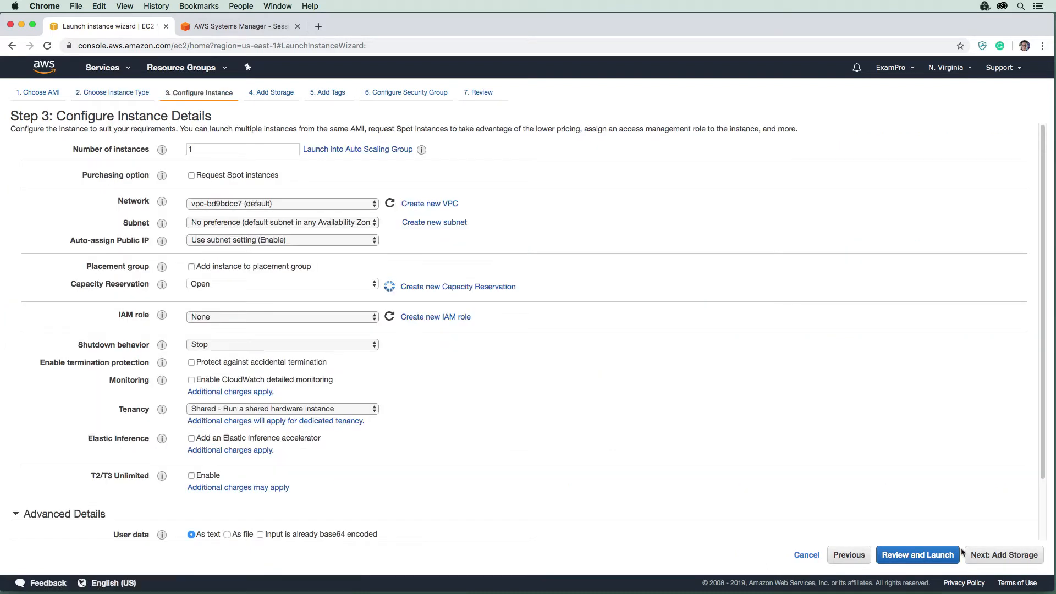
left_click(1003, 554)
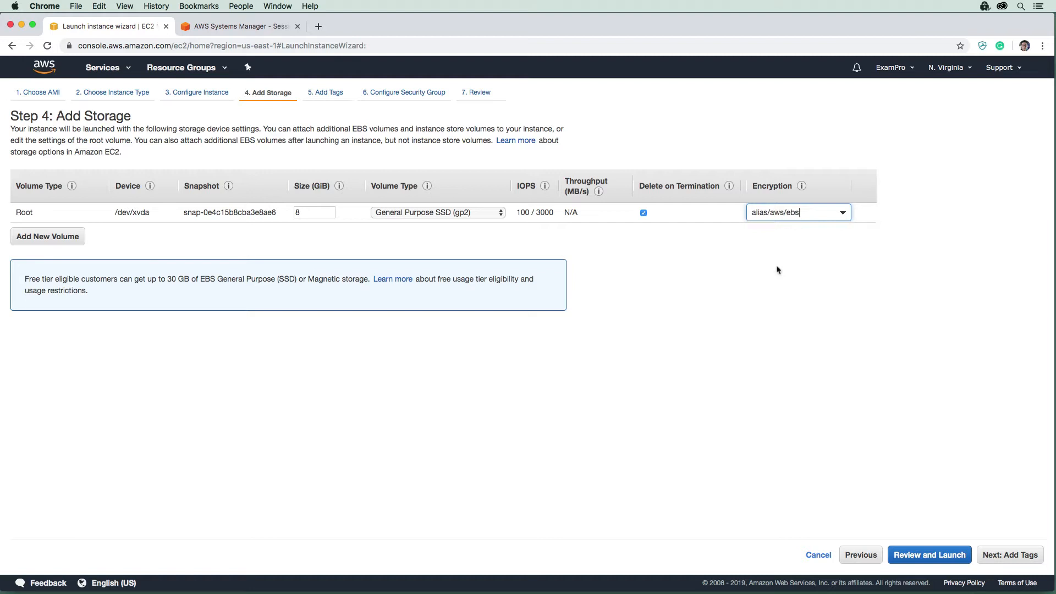
mouse_move(543, 186)
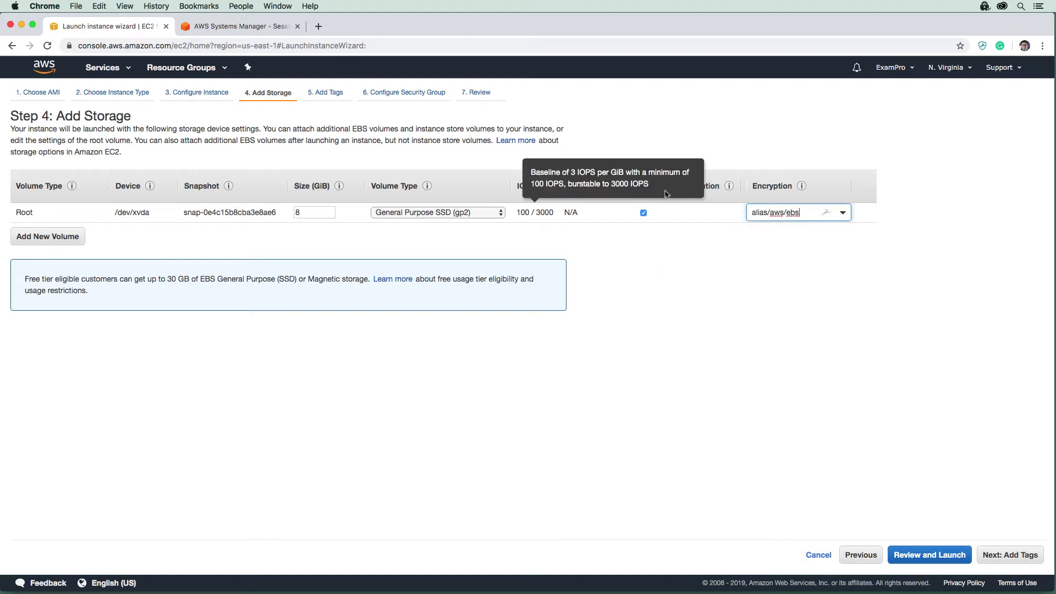
mouse_move(774, 273)
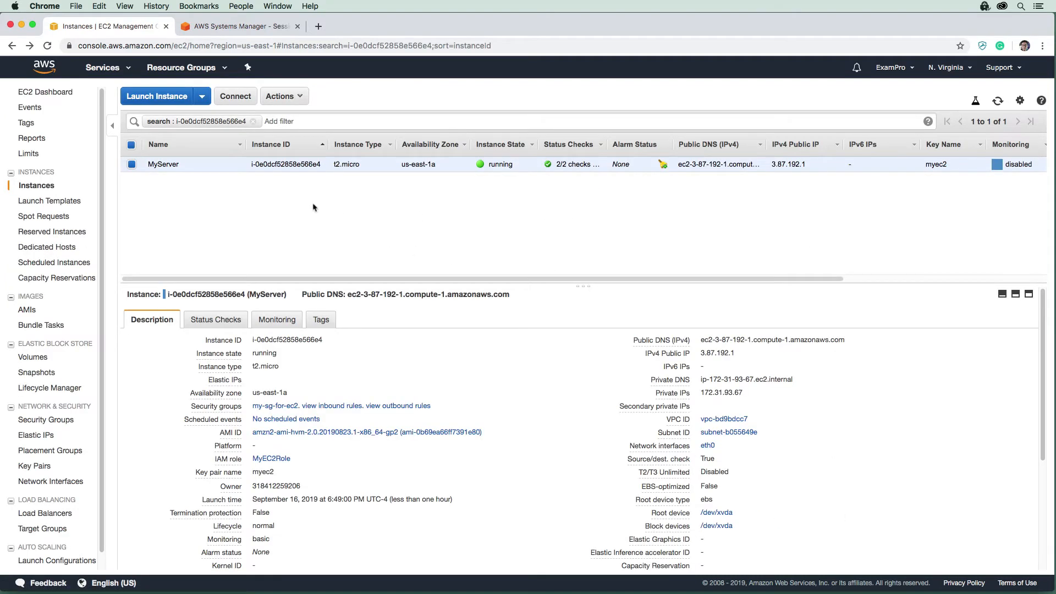
mouse_move(328, 186)
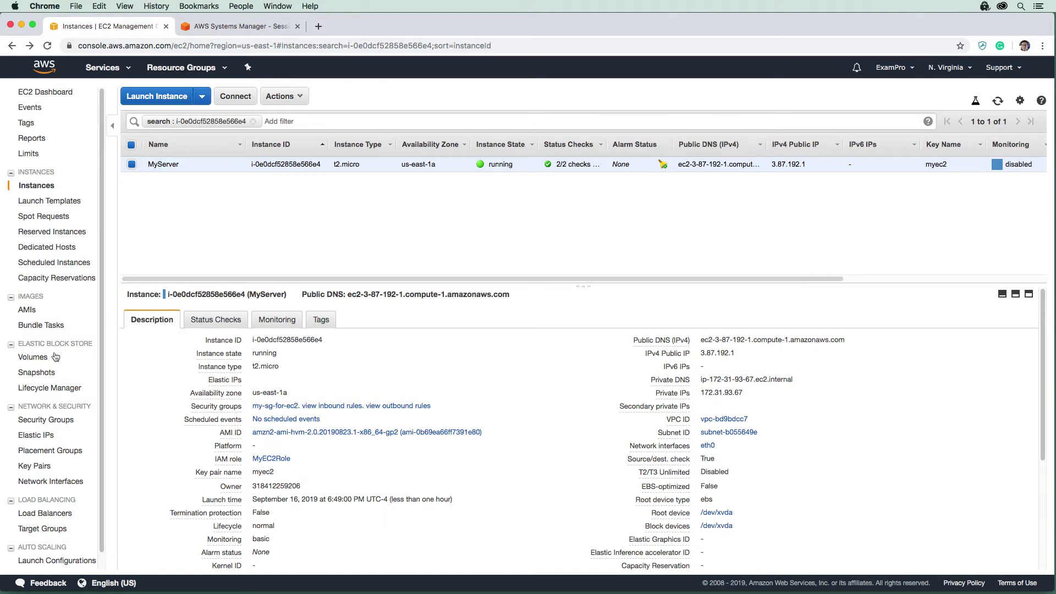
left_click(33, 357)
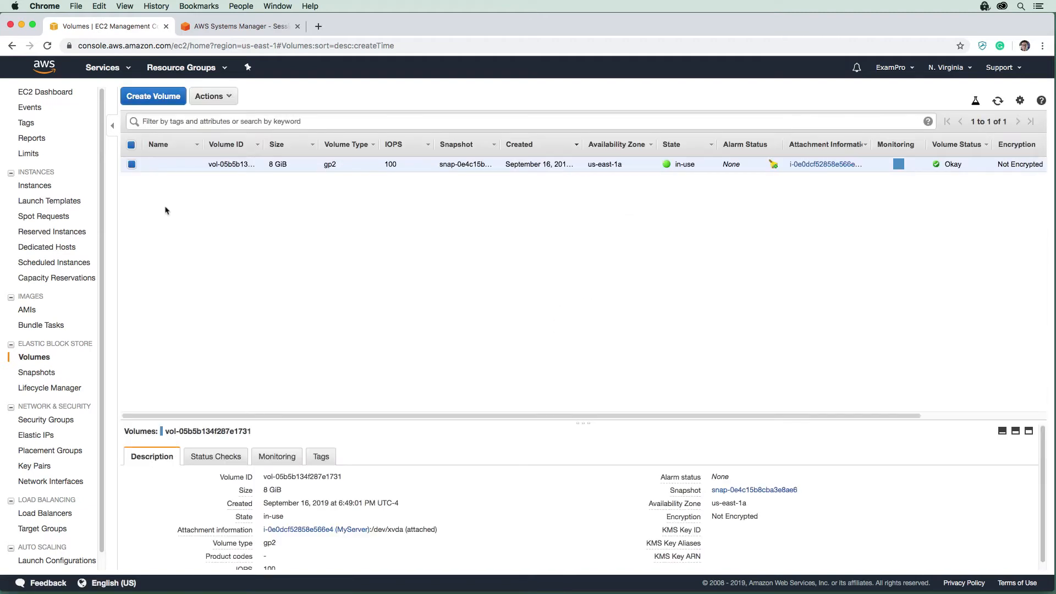
mouse_move(237, 189)
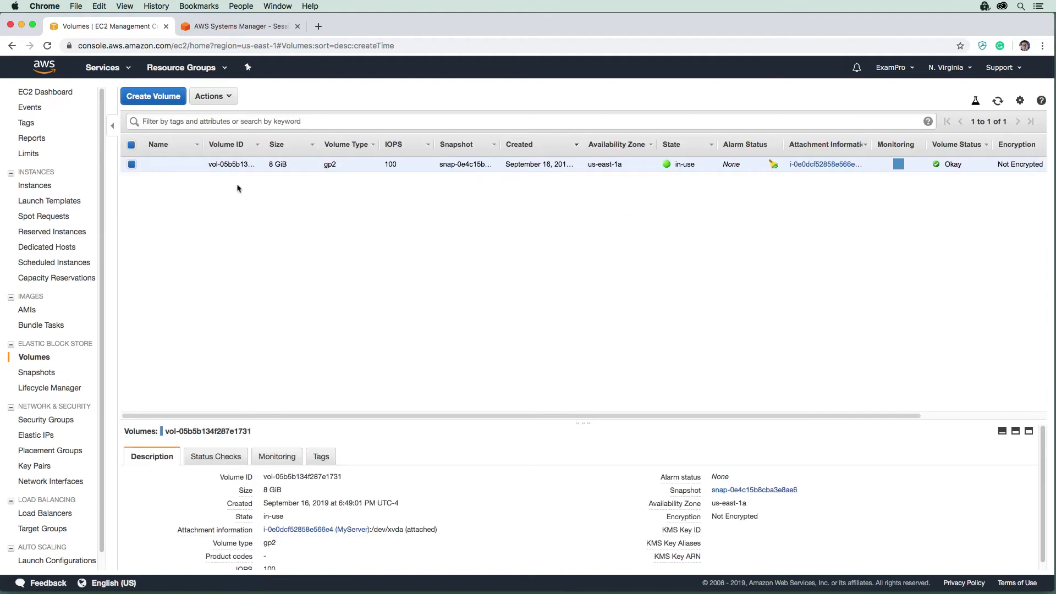
mouse_move(393, 256)
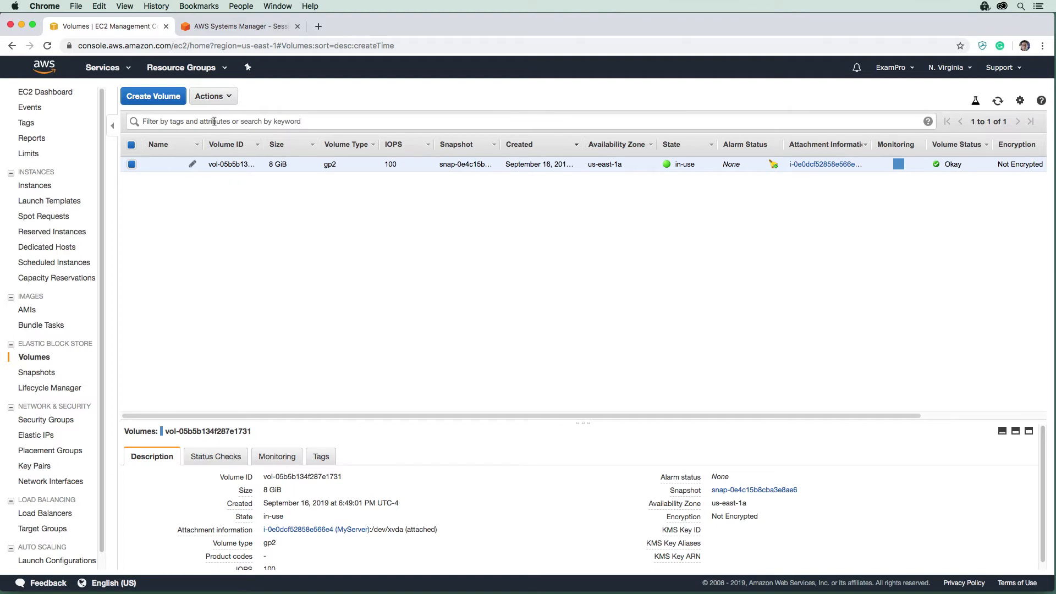
Snapshot MyServer's root volume with description 'my-volume' and open the new snapshot
left_click(213, 96)
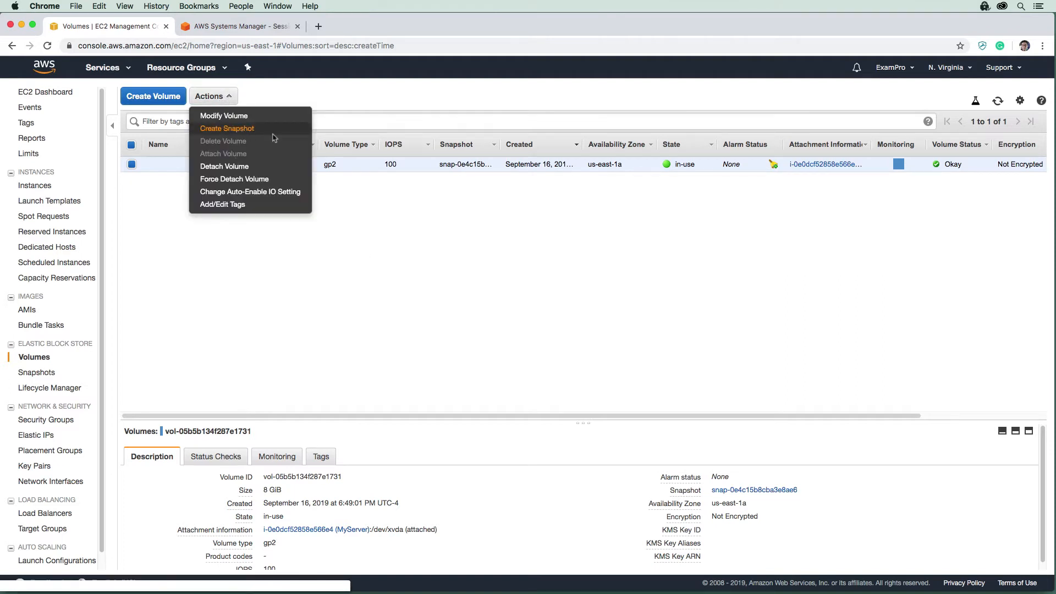
left_click(227, 128)
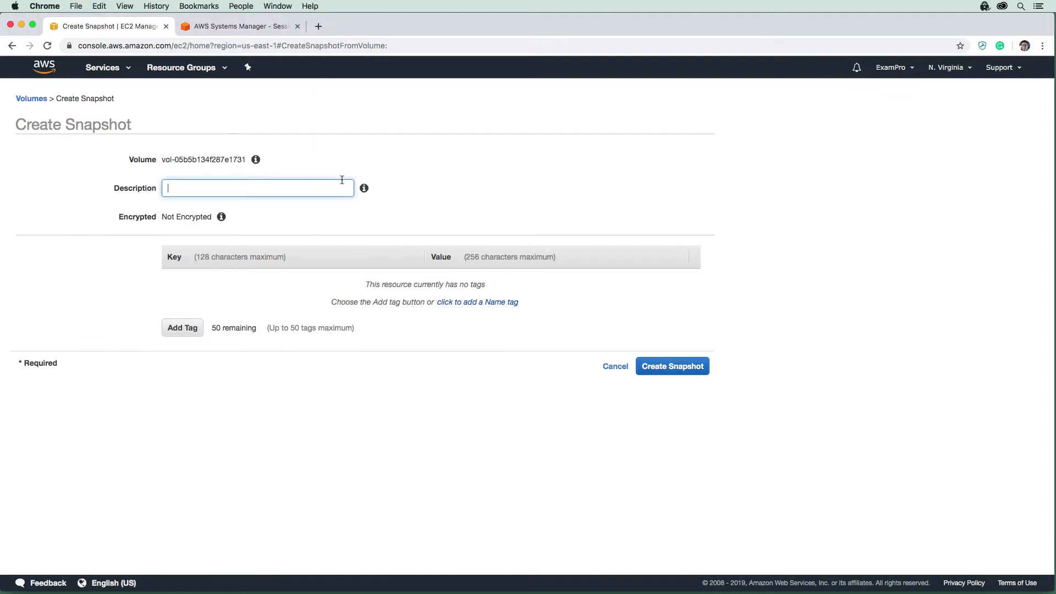
type("my-v")
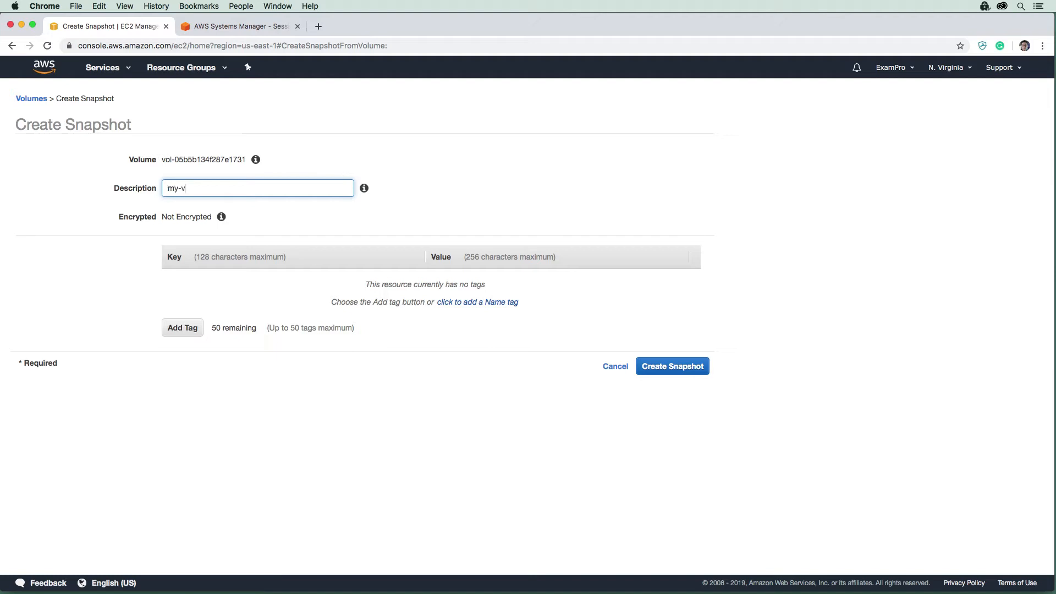
type("olume")
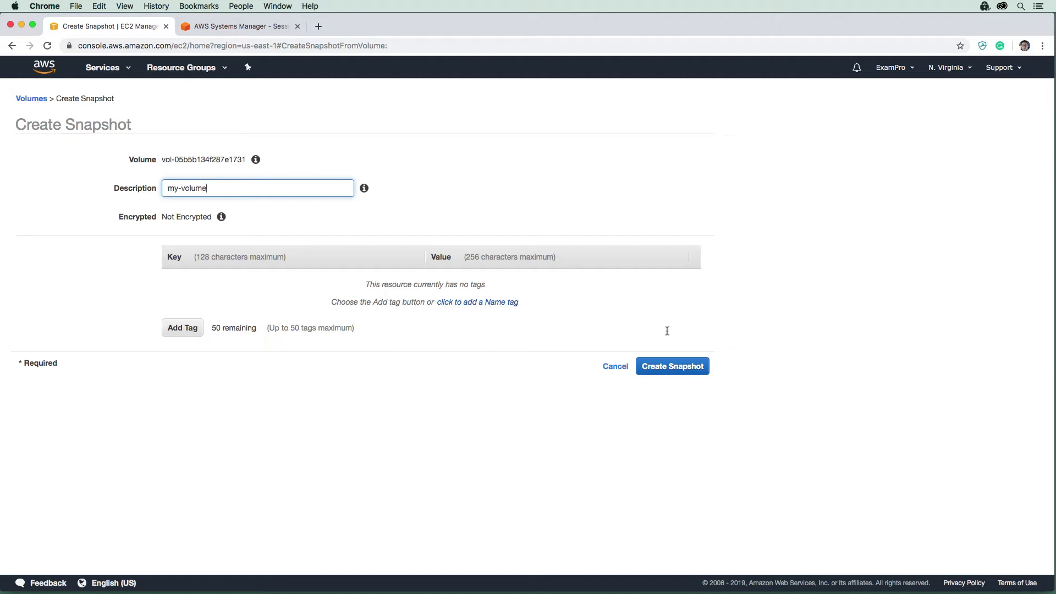
left_click(672, 366)
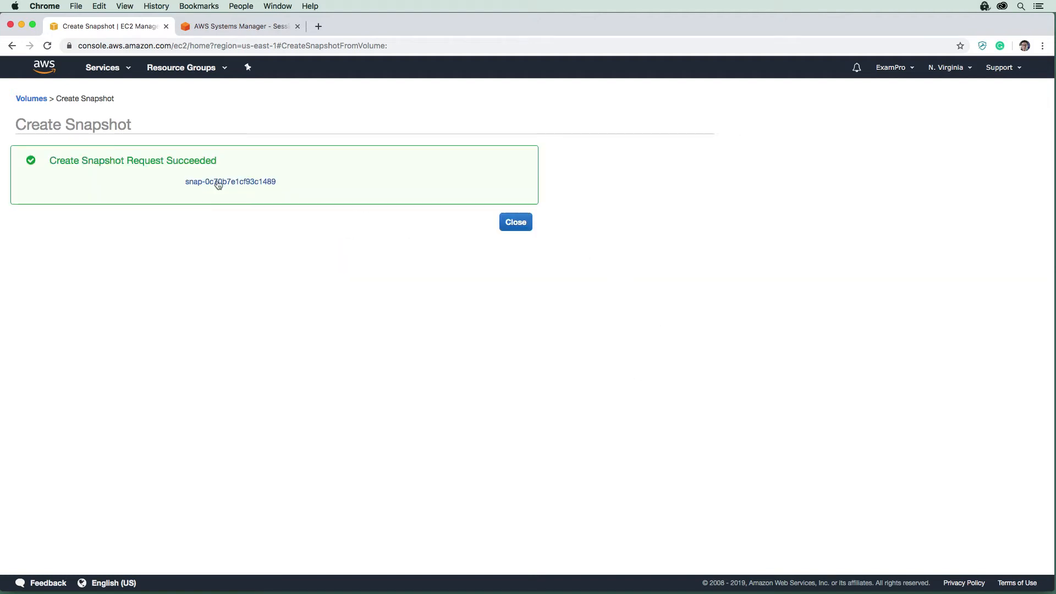
left_click(230, 181)
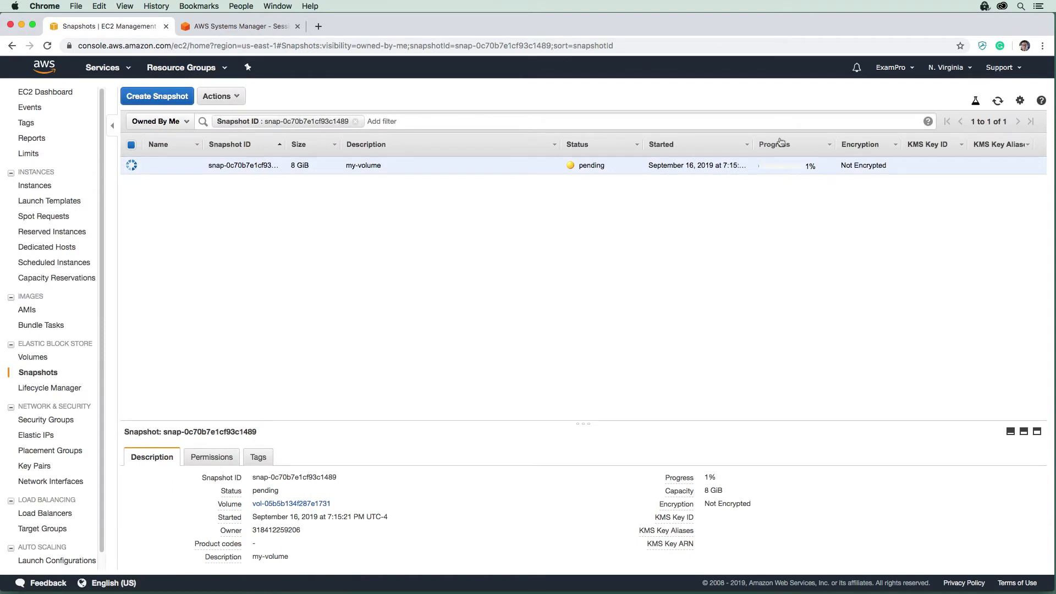
mouse_move(750, 183)
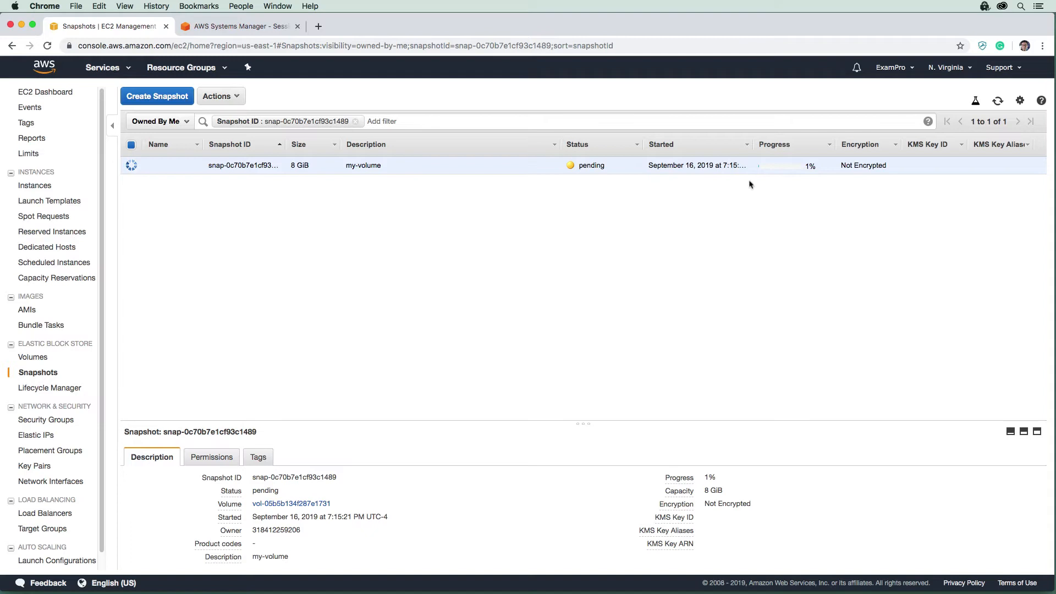
mouse_move(795, 186)
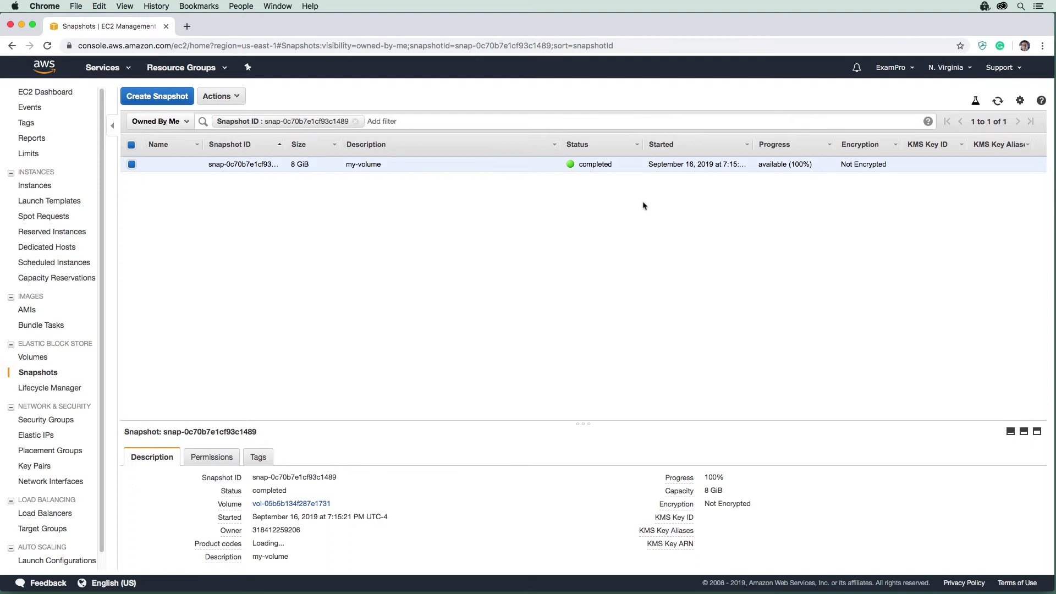
mouse_move(787, 181)
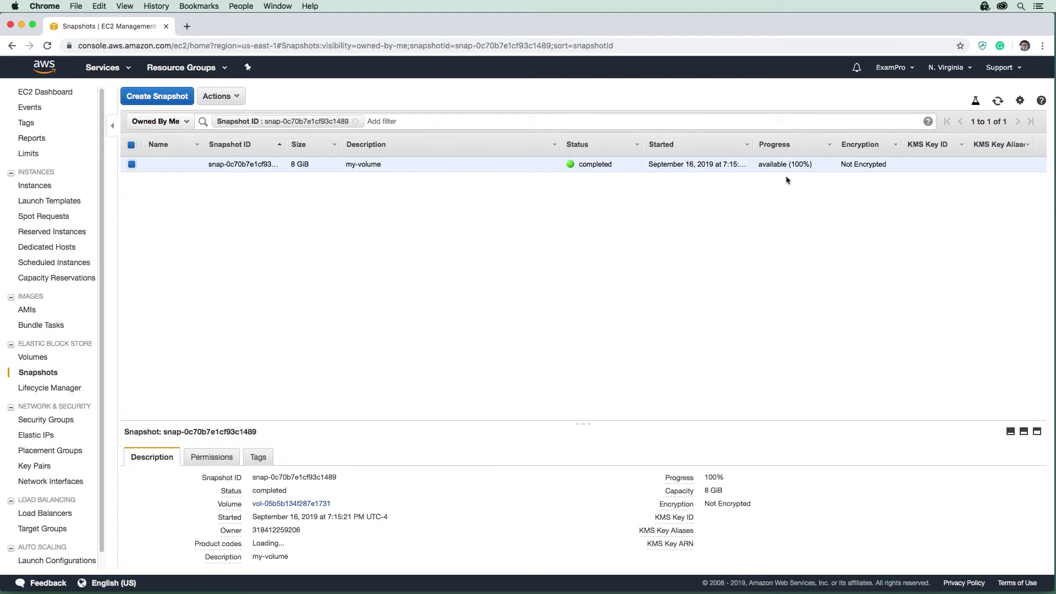
mouse_move(878, 174)
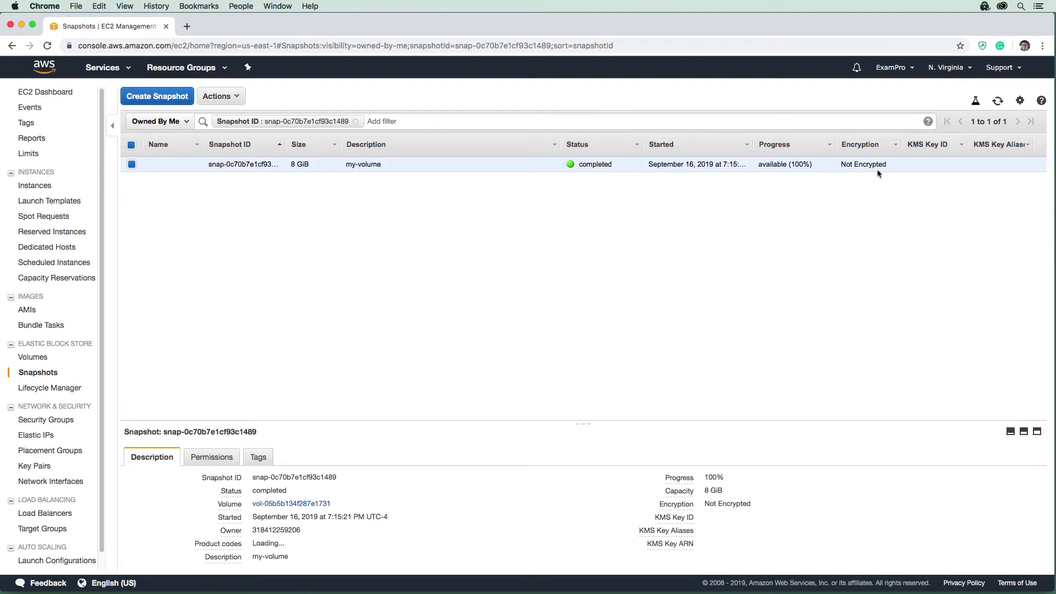
mouse_move(873, 156)
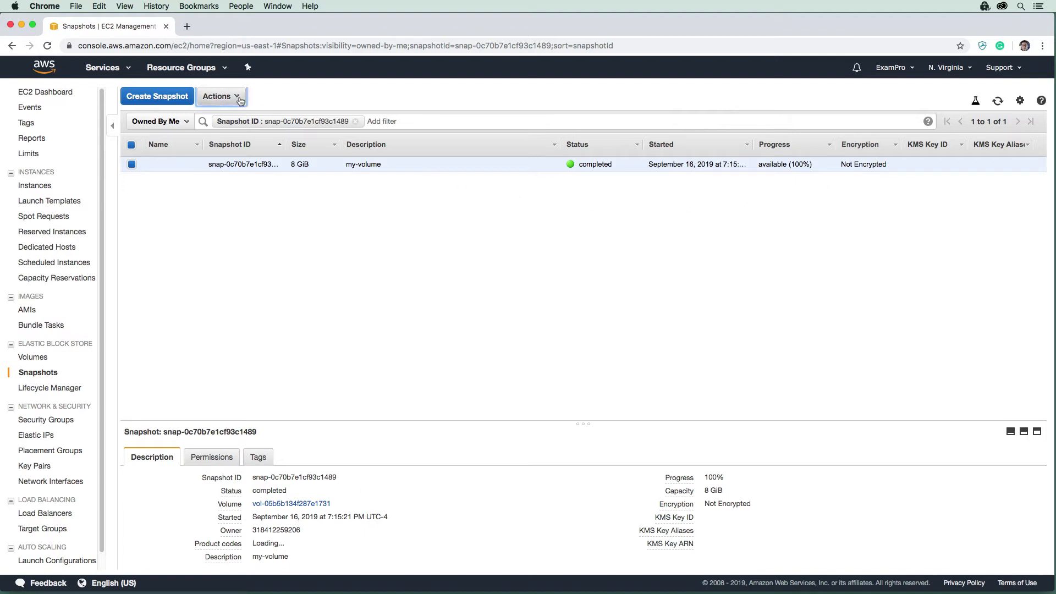
Copy the my-volume snapshot, encrypted with the default aws/ebs key, and view the pending copy
left_click(217, 96)
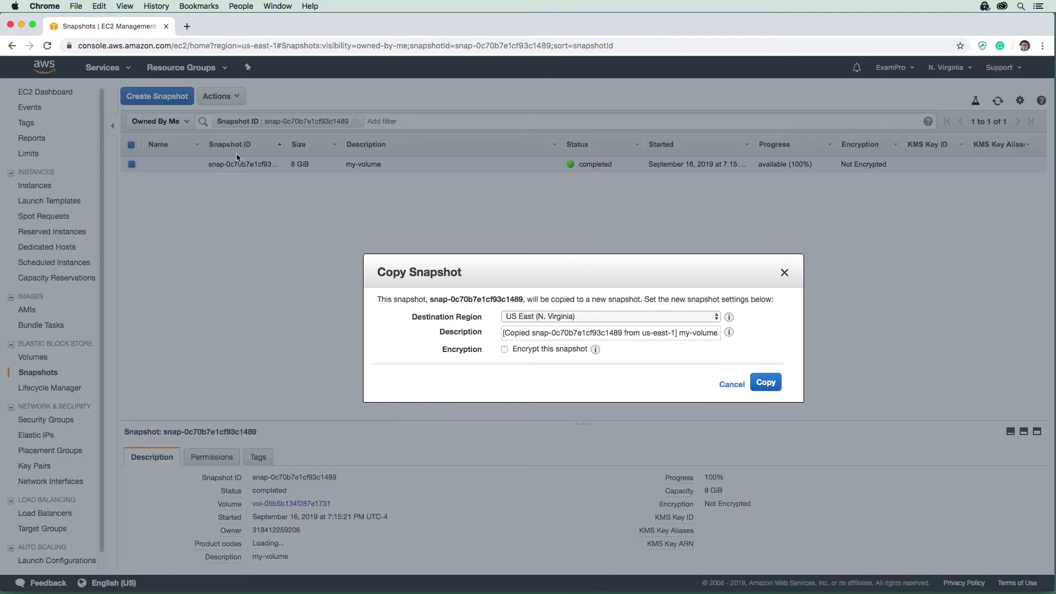
left_click(505, 349)
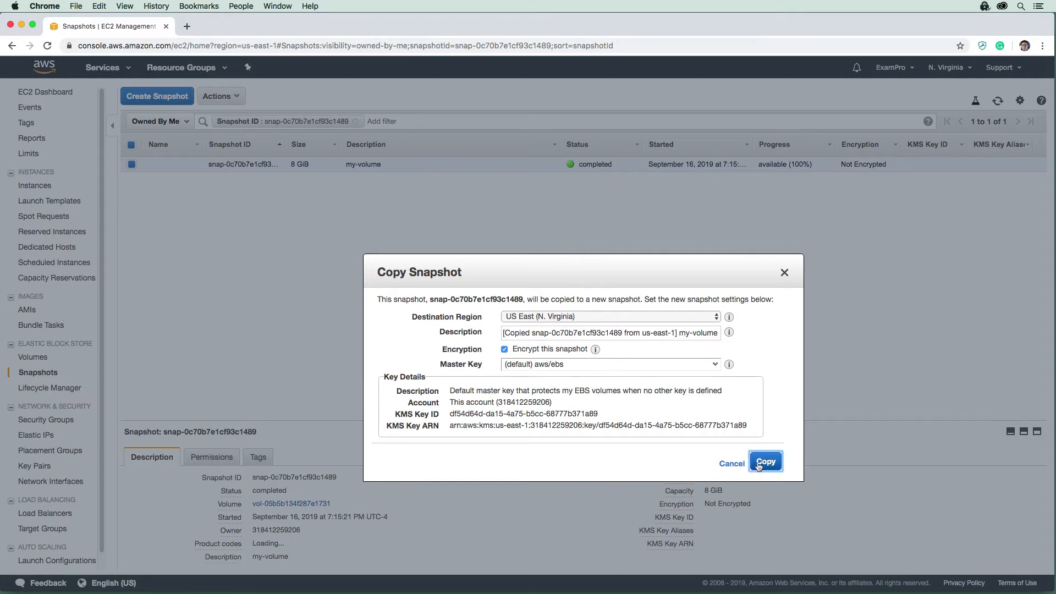
left_click(764, 462)
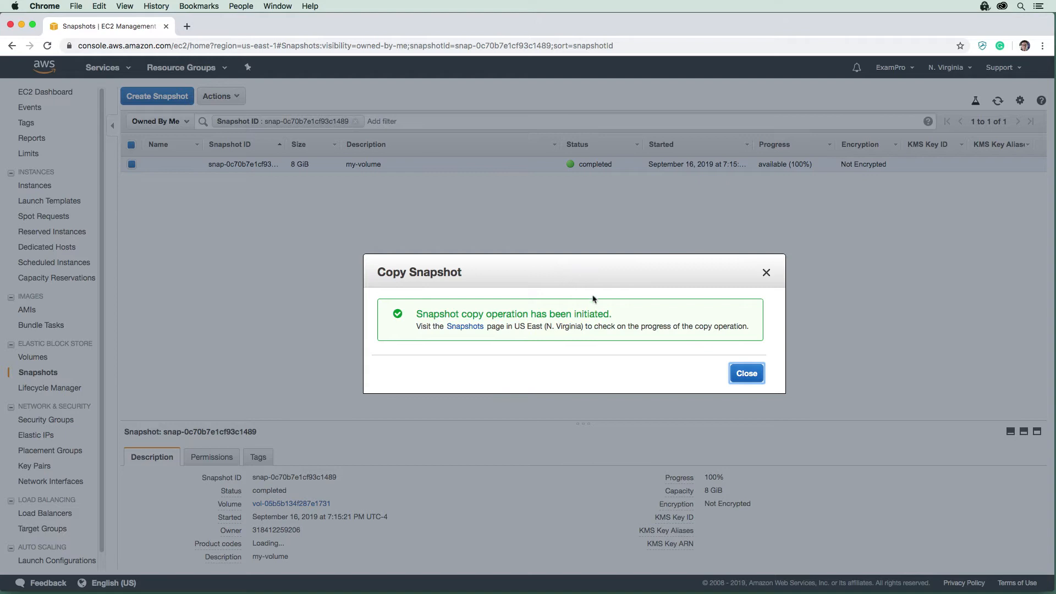
mouse_move(598, 325)
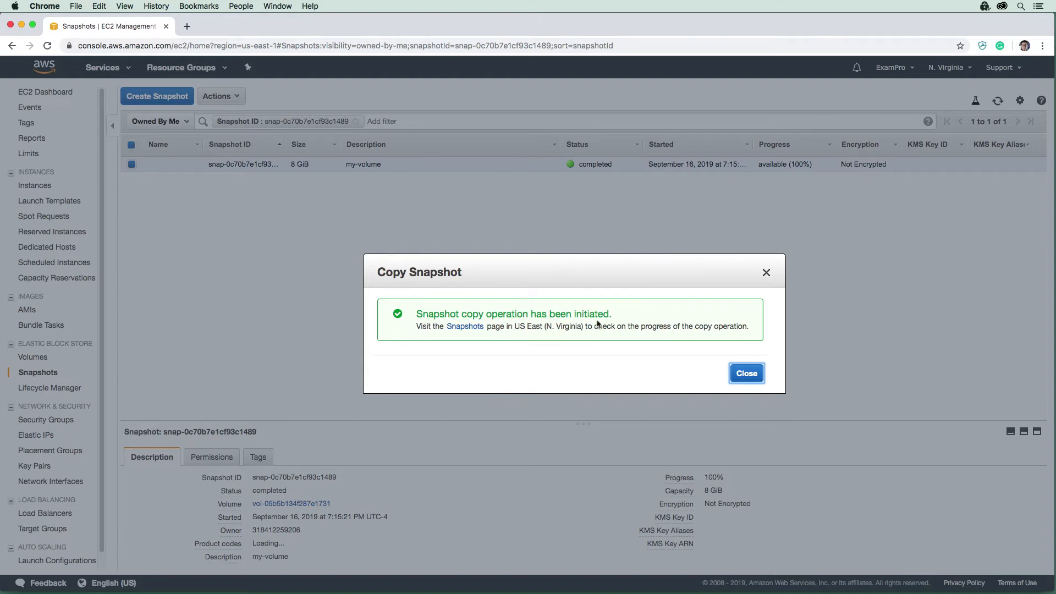
left_click(746, 373)
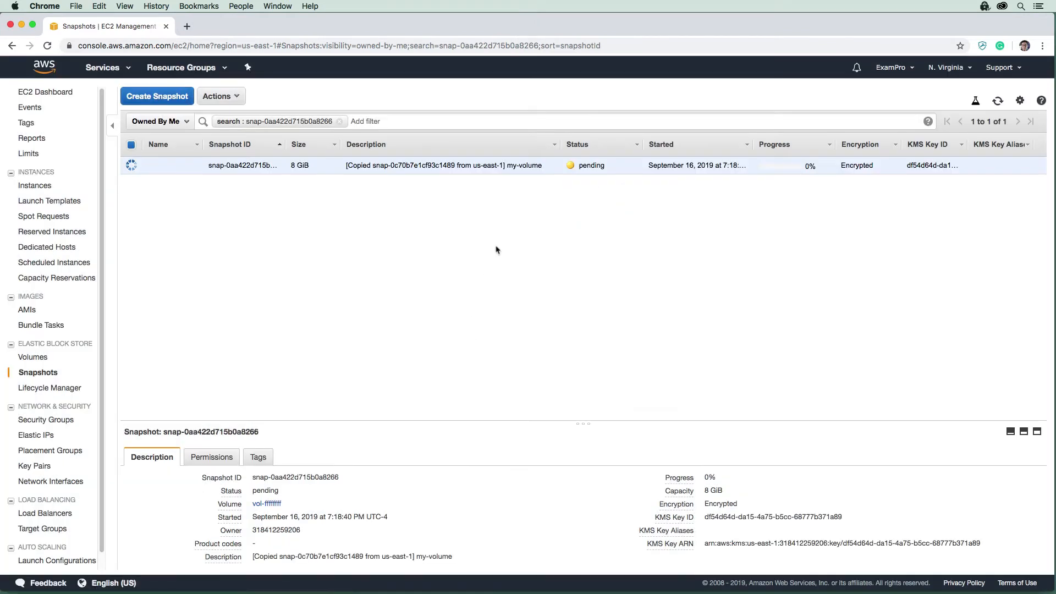
mouse_move(668, 205)
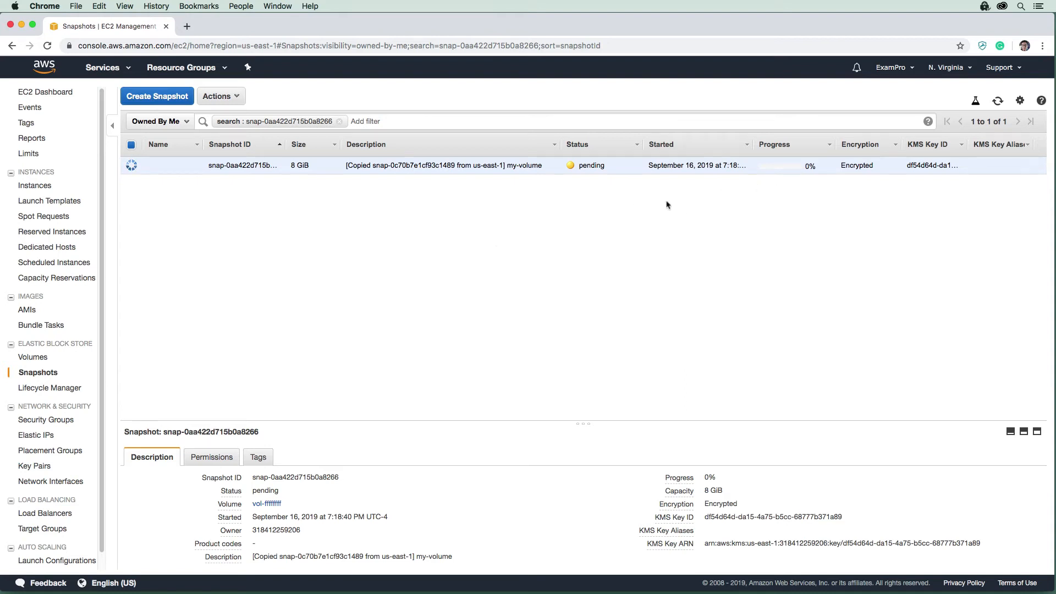
mouse_move(772, 188)
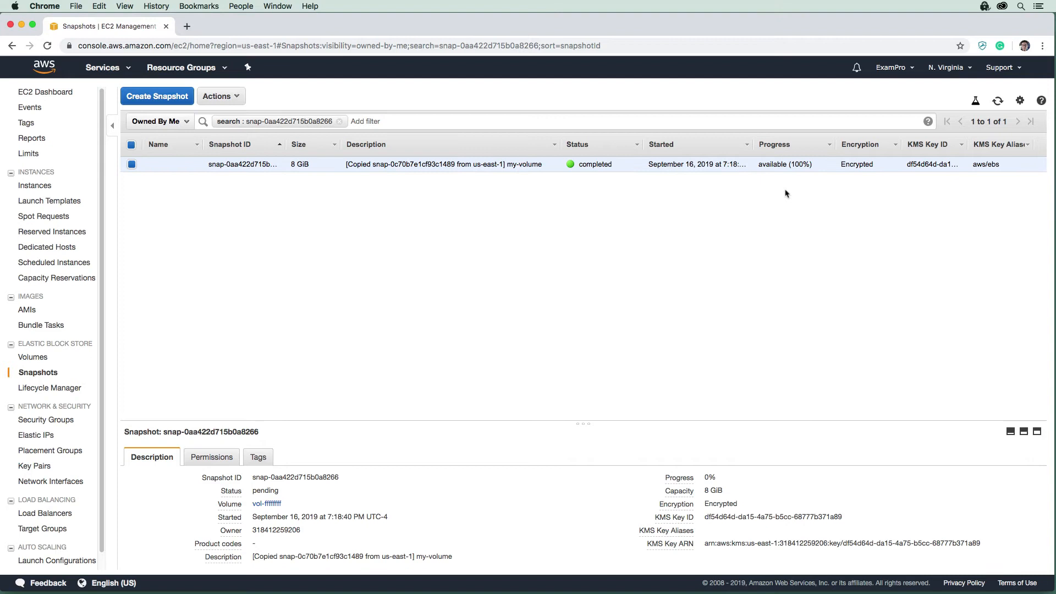
mouse_move(874, 174)
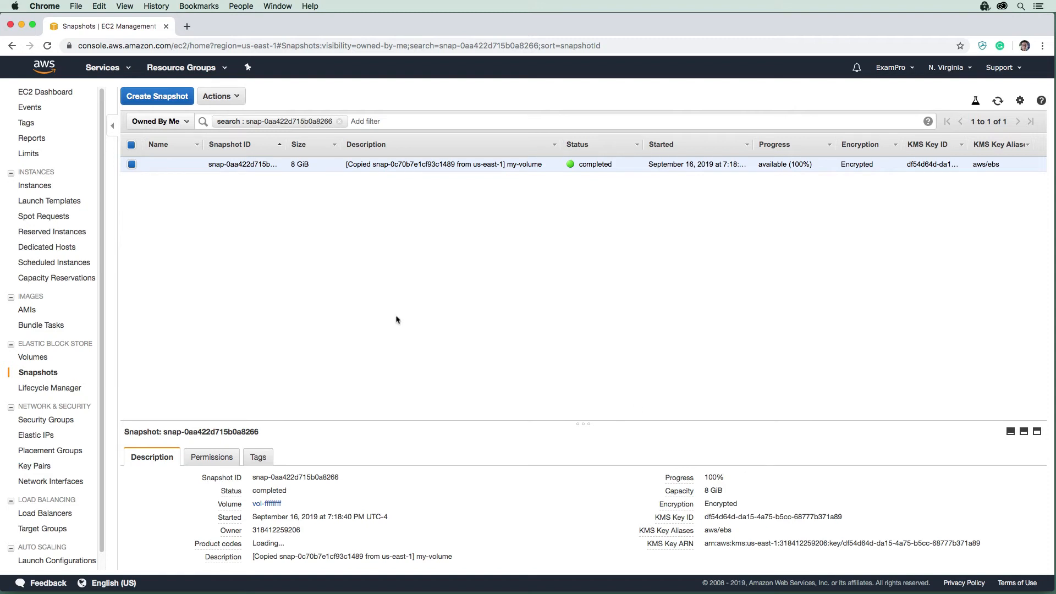
mouse_move(631, 257)
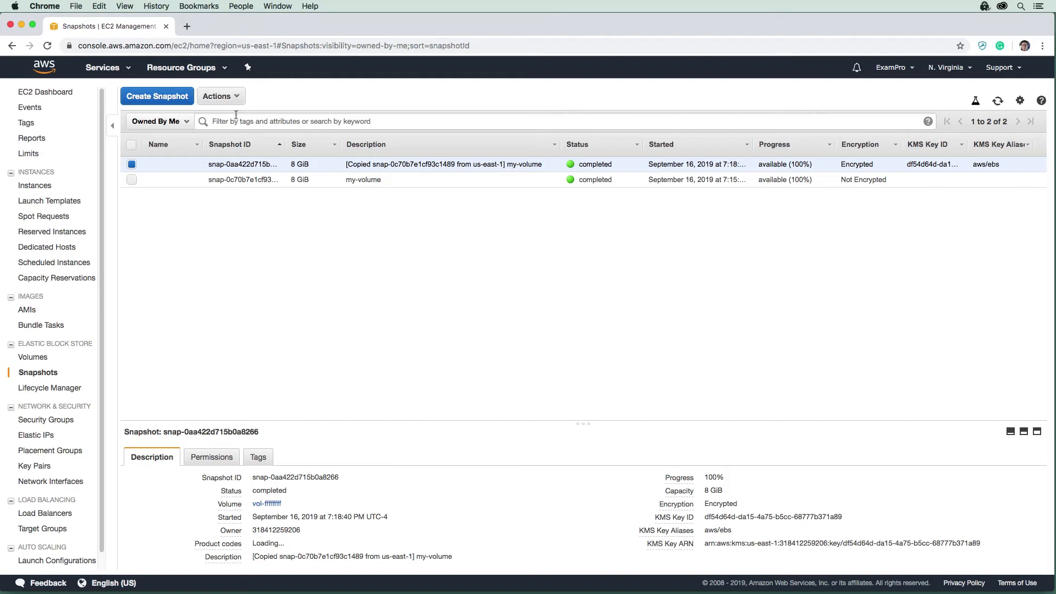
left_click(217, 96)
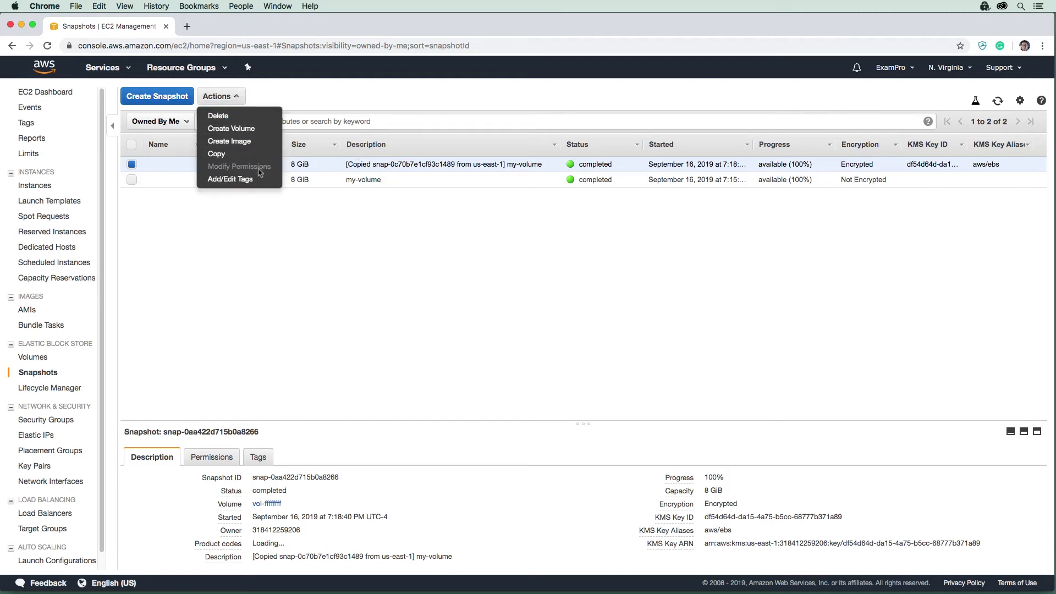
left_click(230, 179)
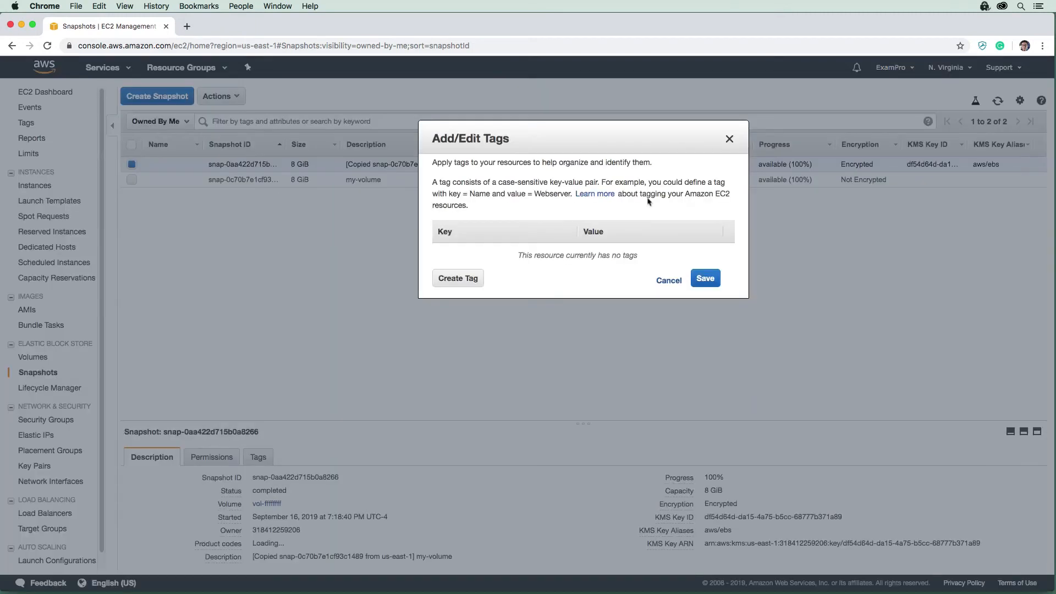
left_click(669, 280)
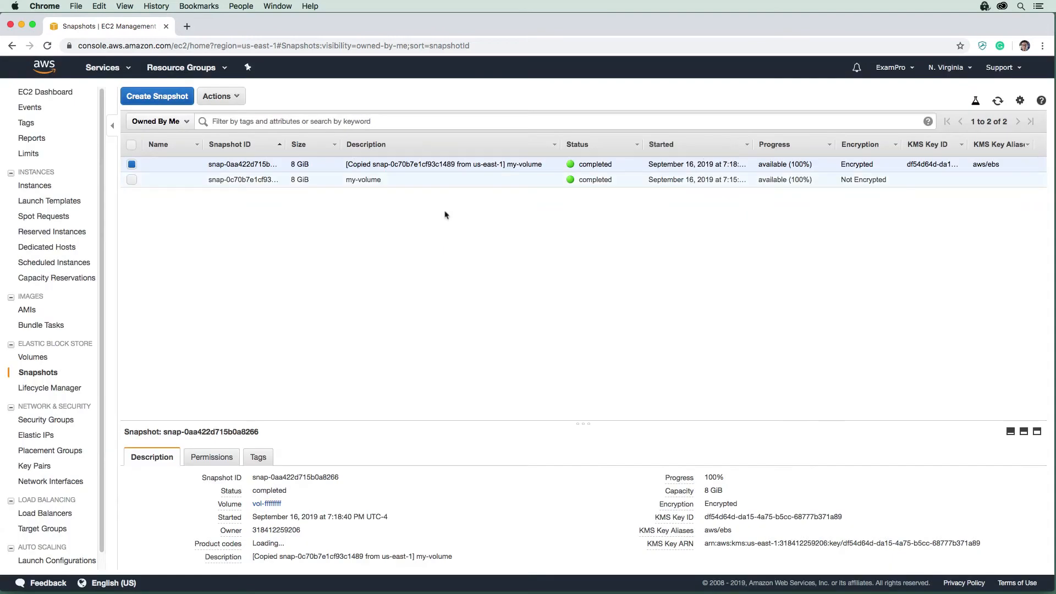
mouse_move(537, 212)
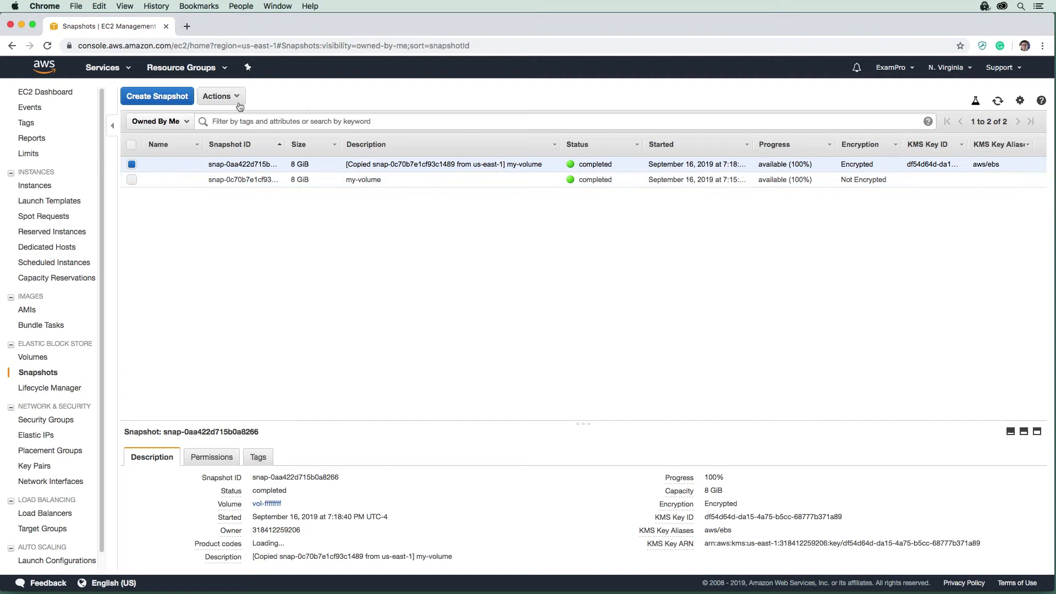
Build an AMI named 'MyServer' from the encrypted snapshot and view it in the AMIs list
left_click(216, 96)
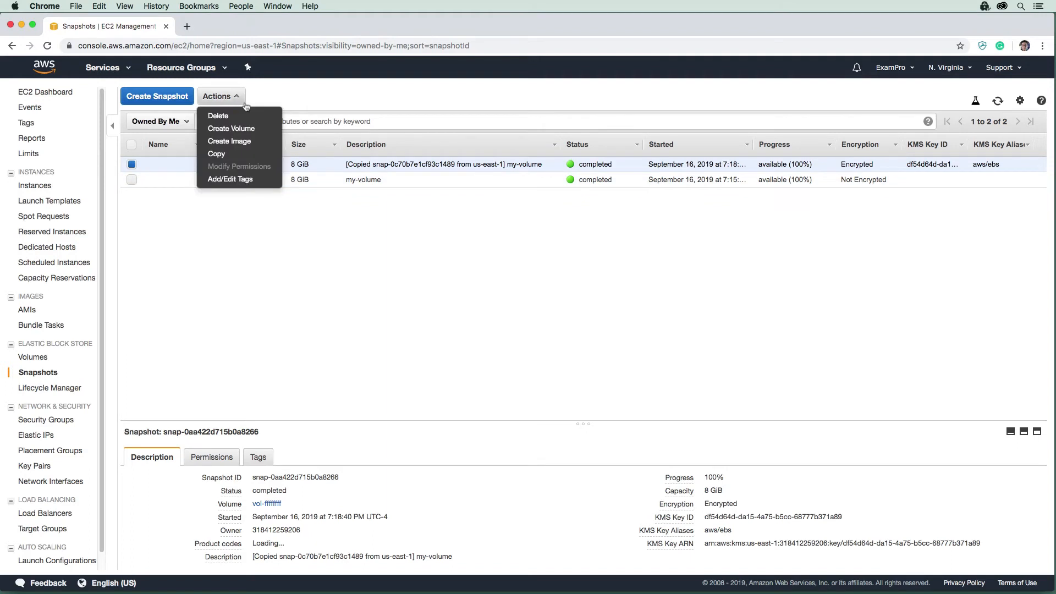
mouse_move(231, 141)
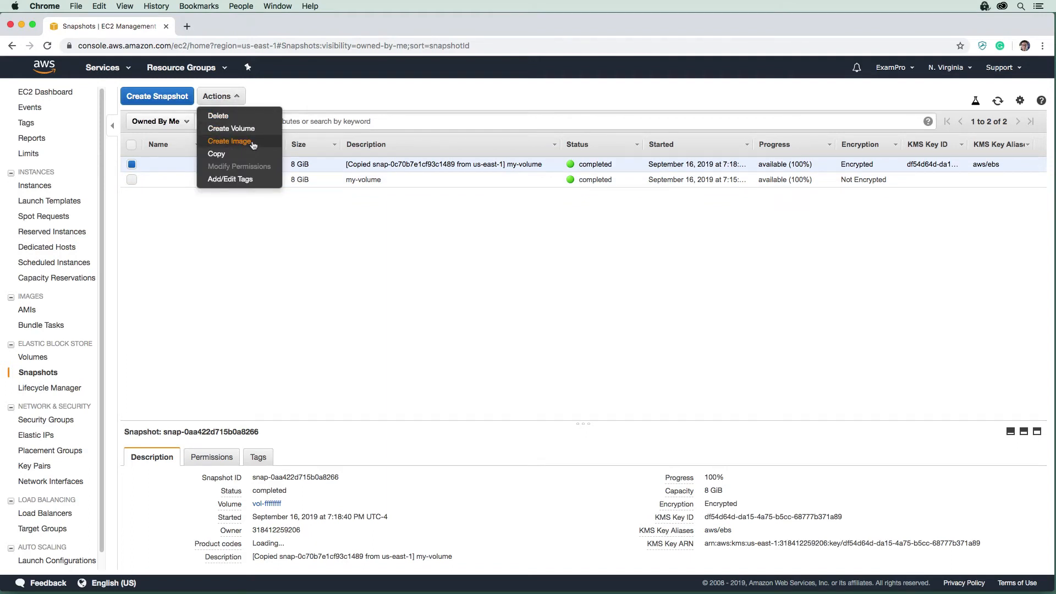
left_click(230, 141)
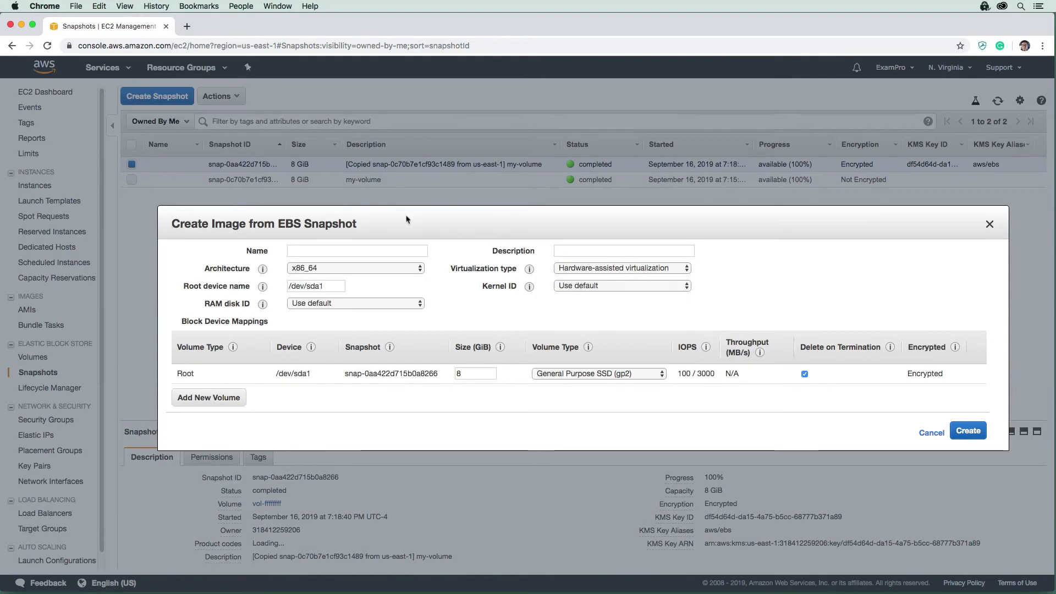
mouse_move(381, 229)
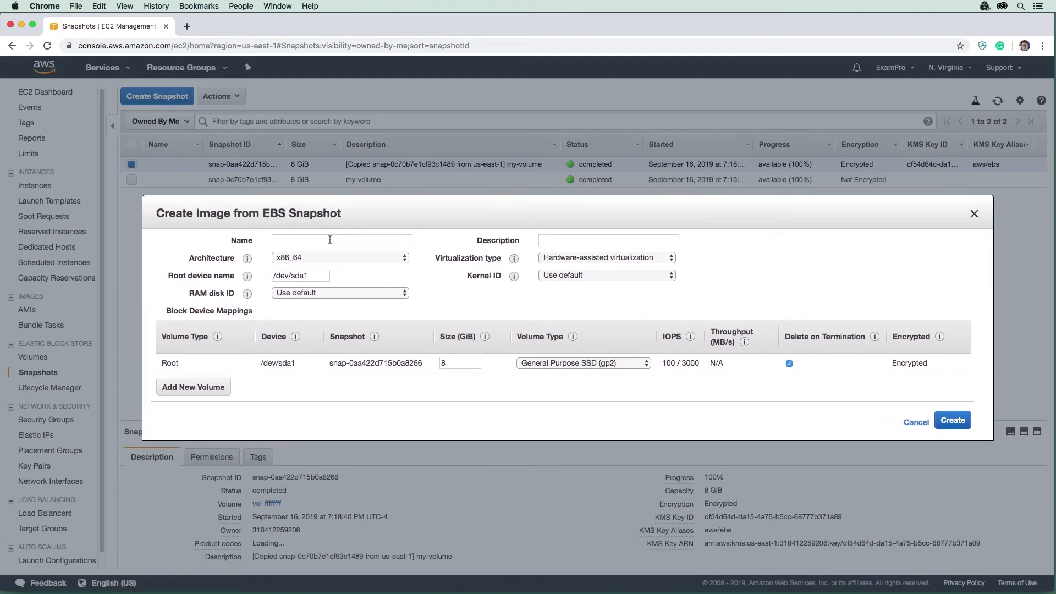
type("My")
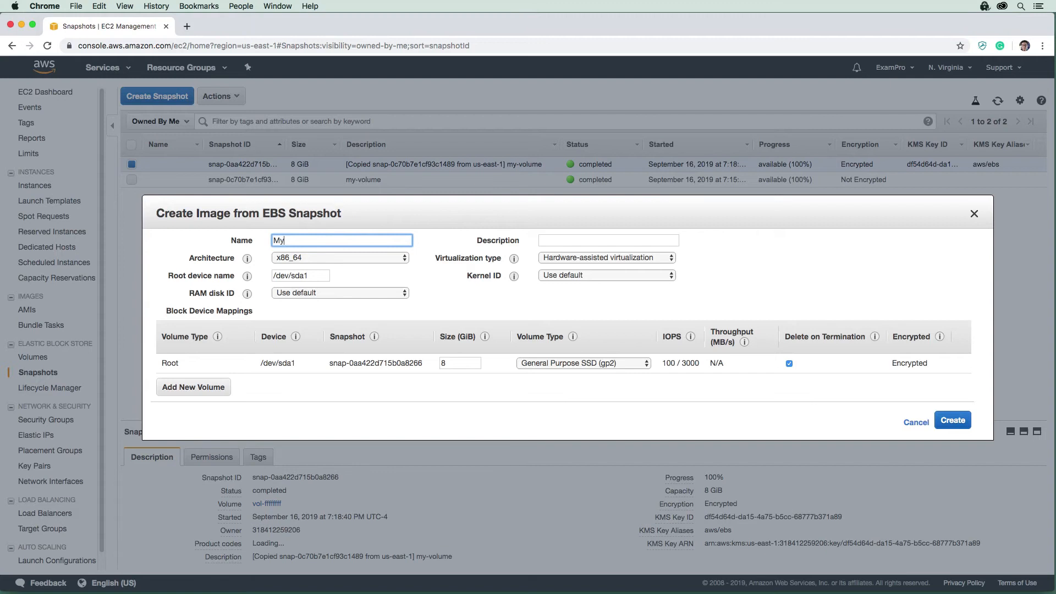
type("Server")
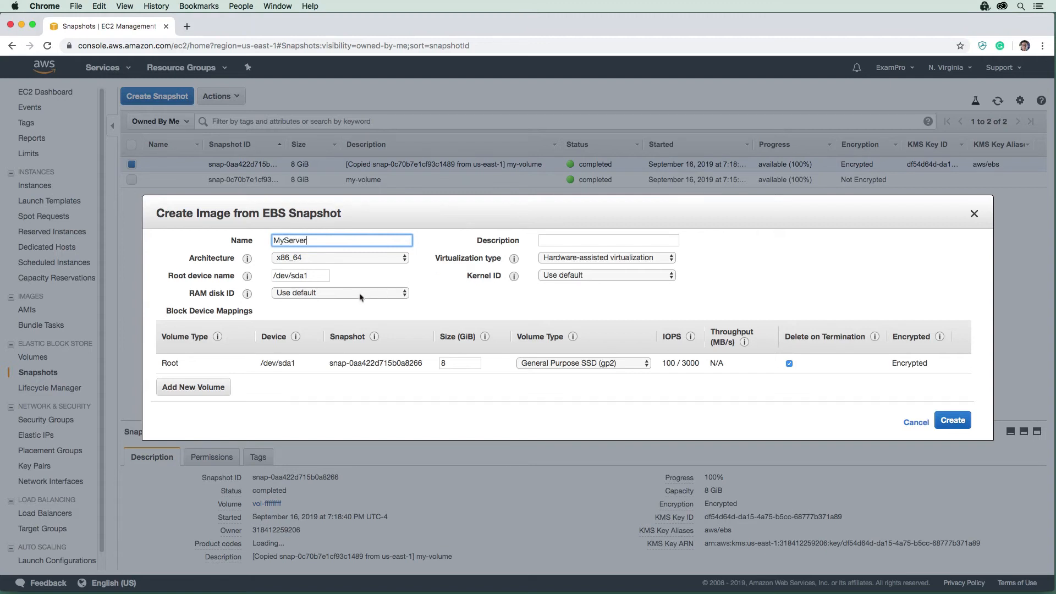
mouse_move(383, 300)
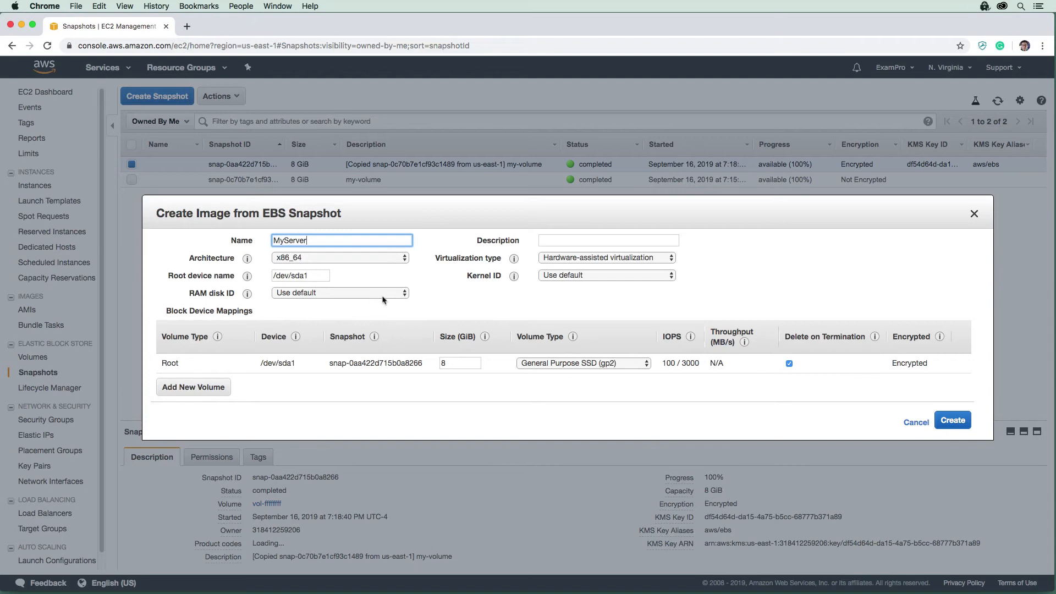
left_click(953, 420)
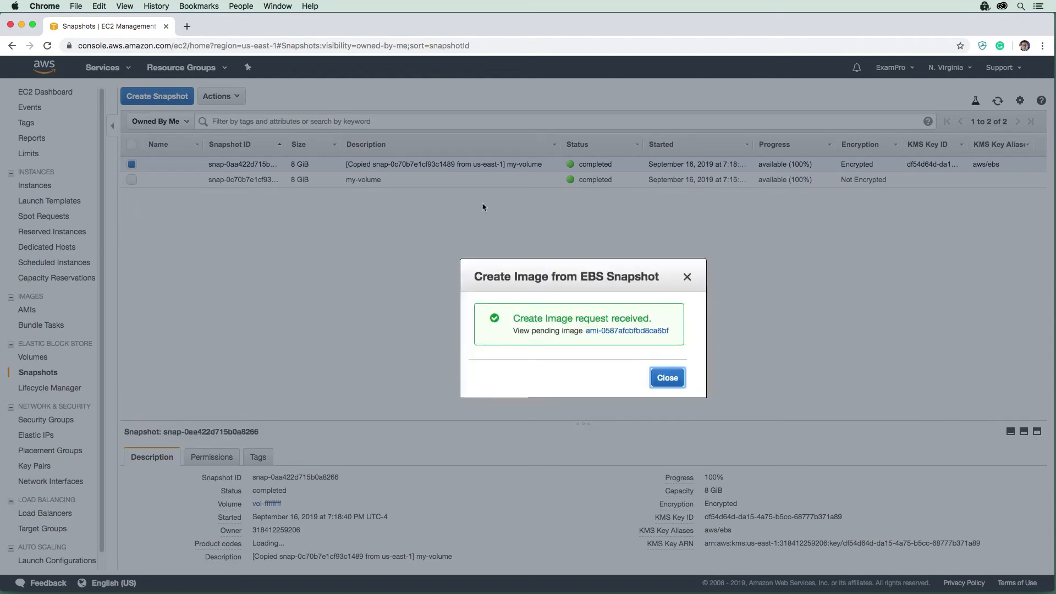
left_click(625, 330)
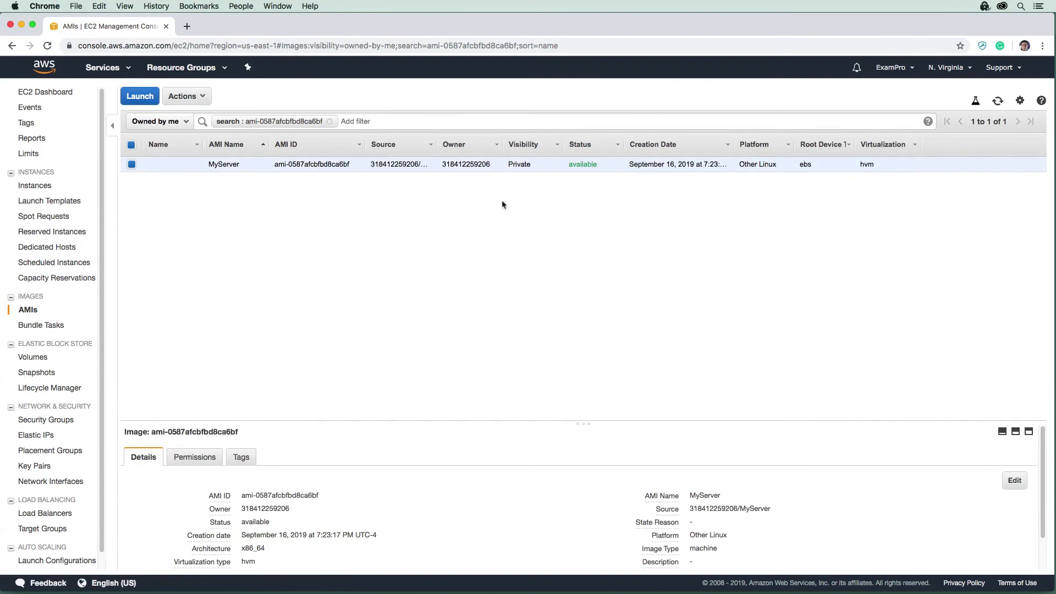
mouse_move(499, 208)
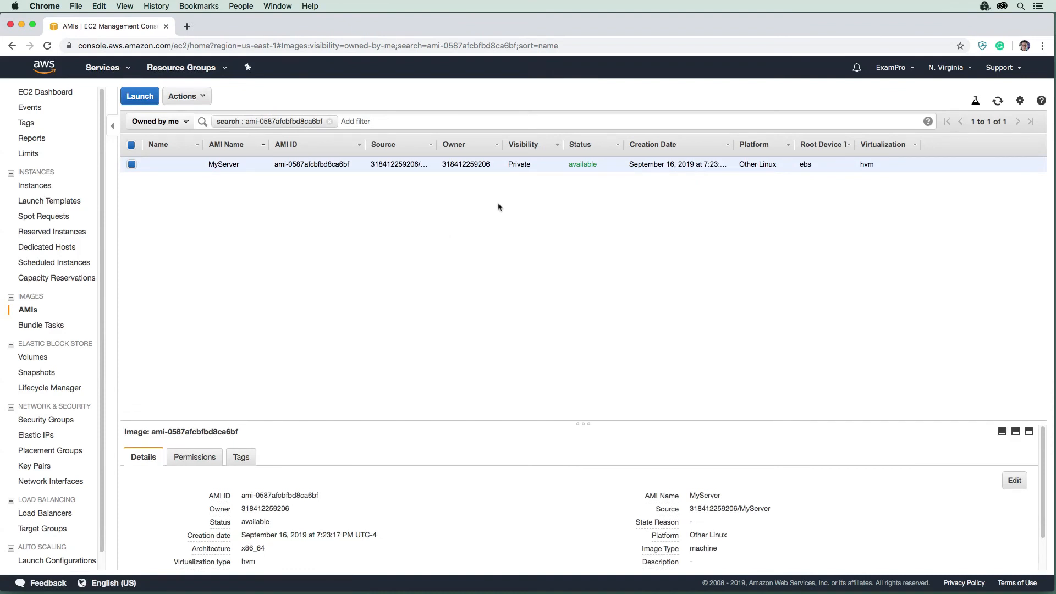
mouse_move(519, 213)
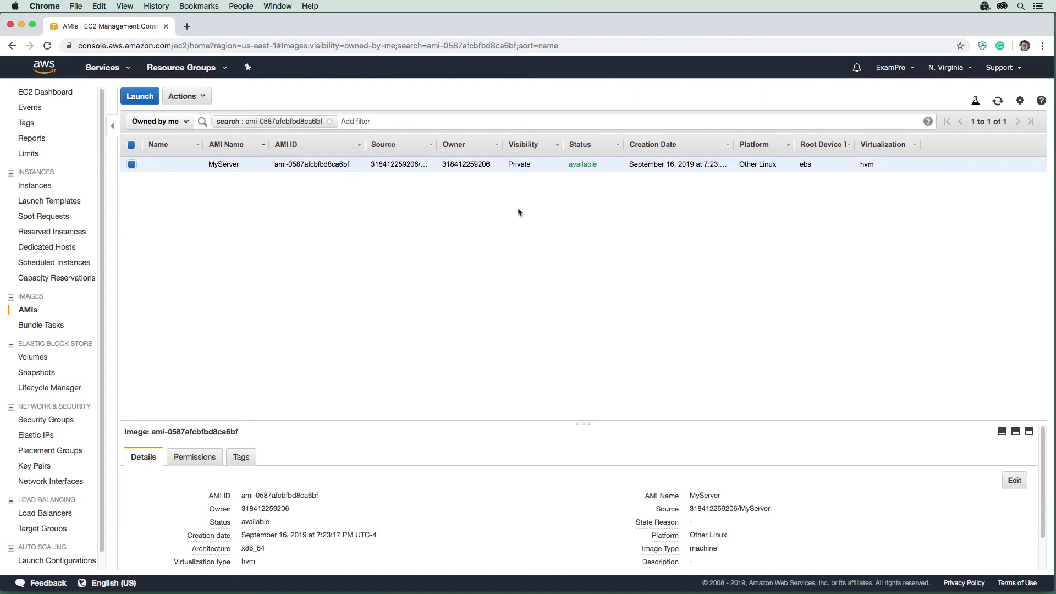
mouse_move(417, 237)
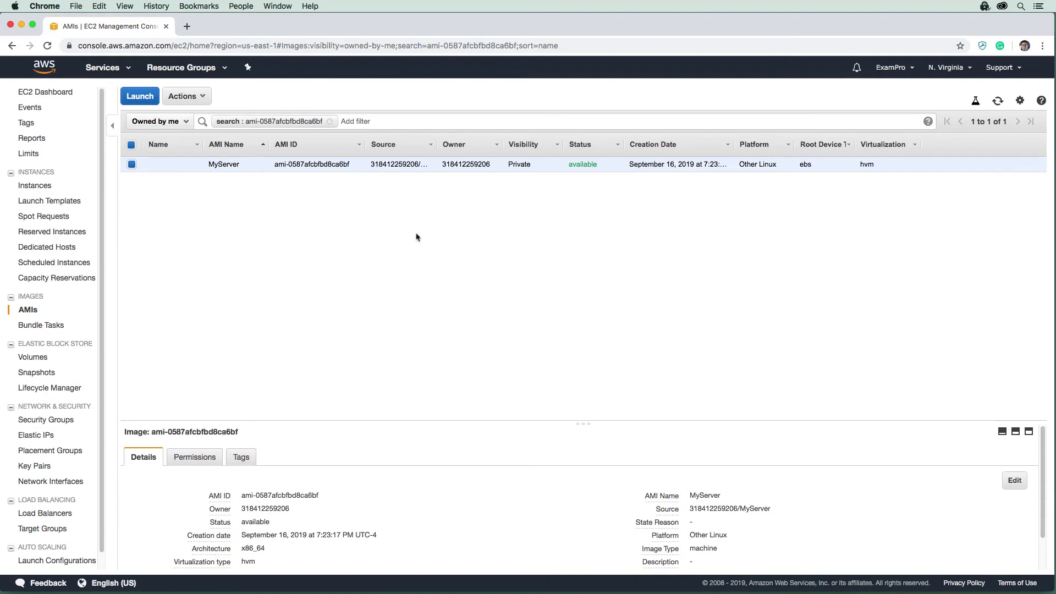
mouse_move(698, 268)
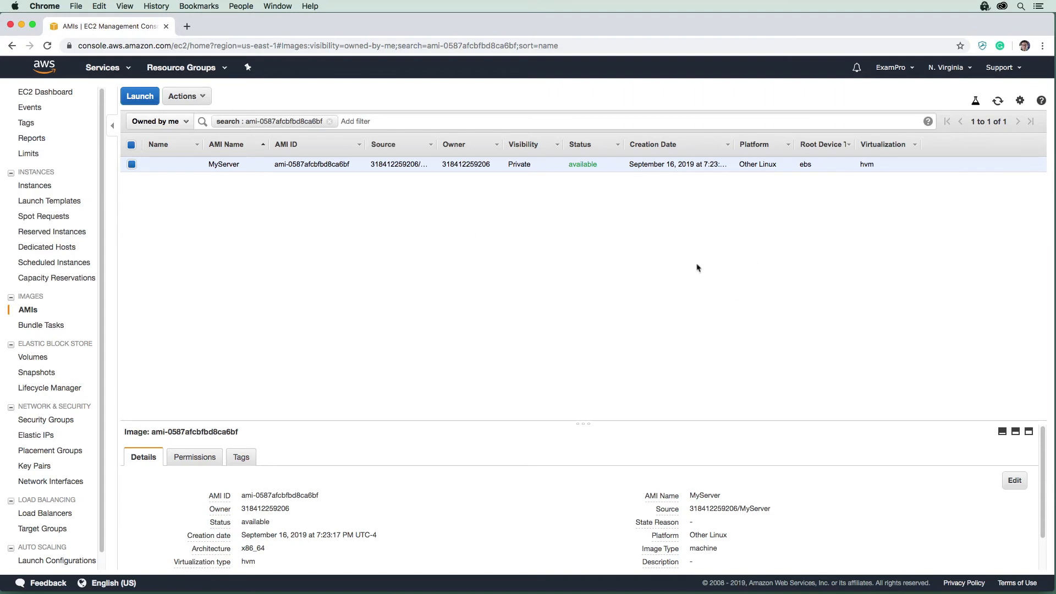
mouse_move(343, 160)
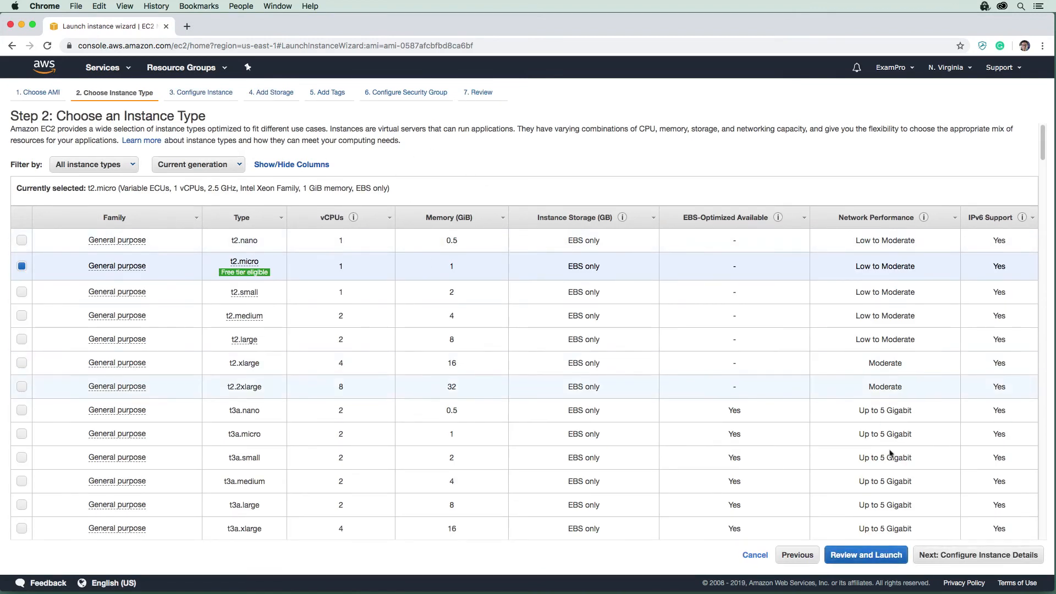
Choose MyEC2Role as the IAM role in instance details, then continue to Add Storage
left_click(978, 554)
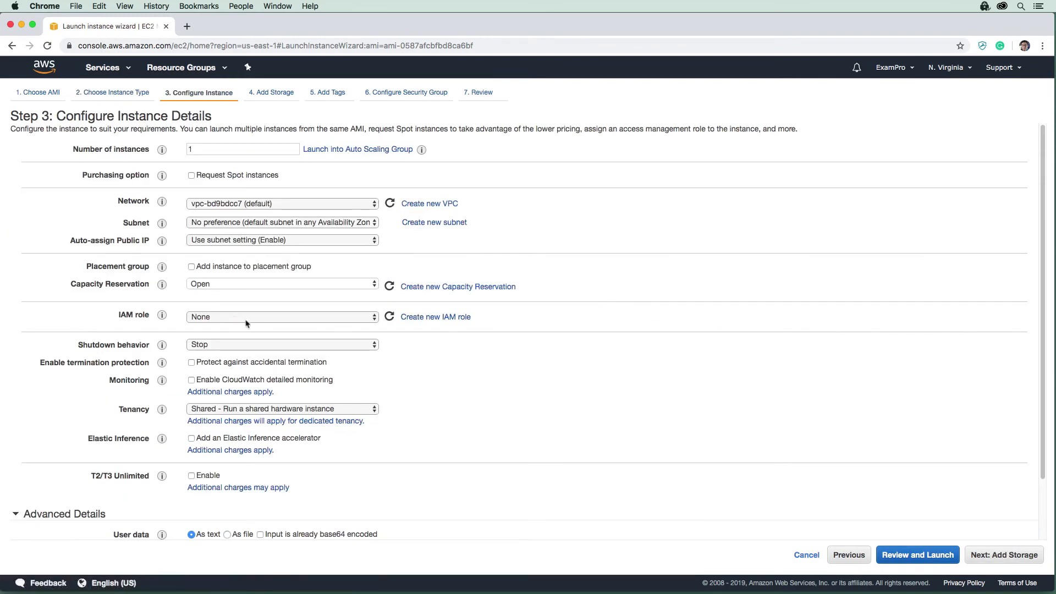
left_click(282, 317)
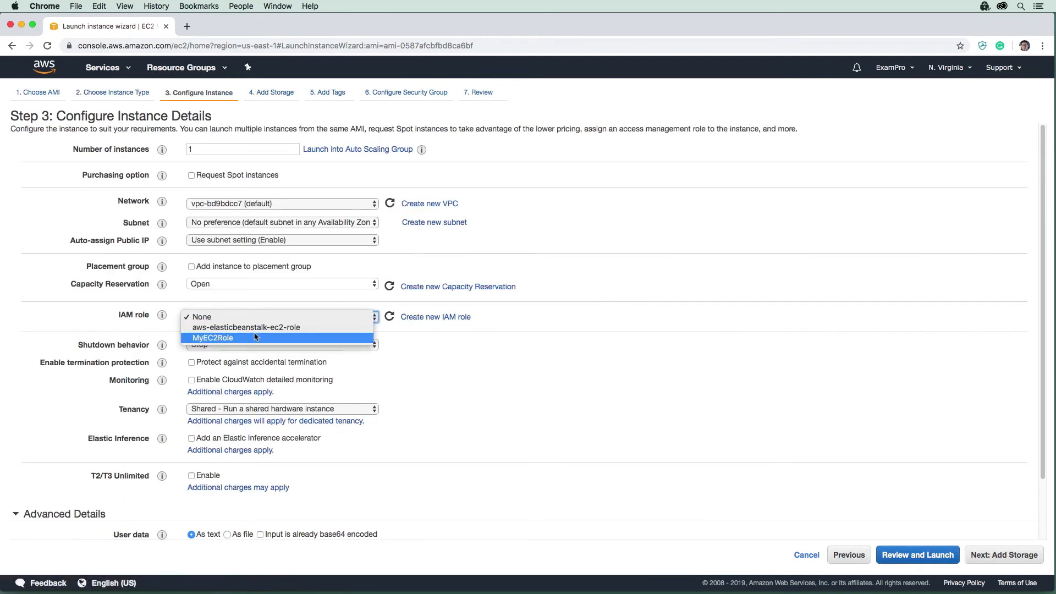
left_click(213, 338)
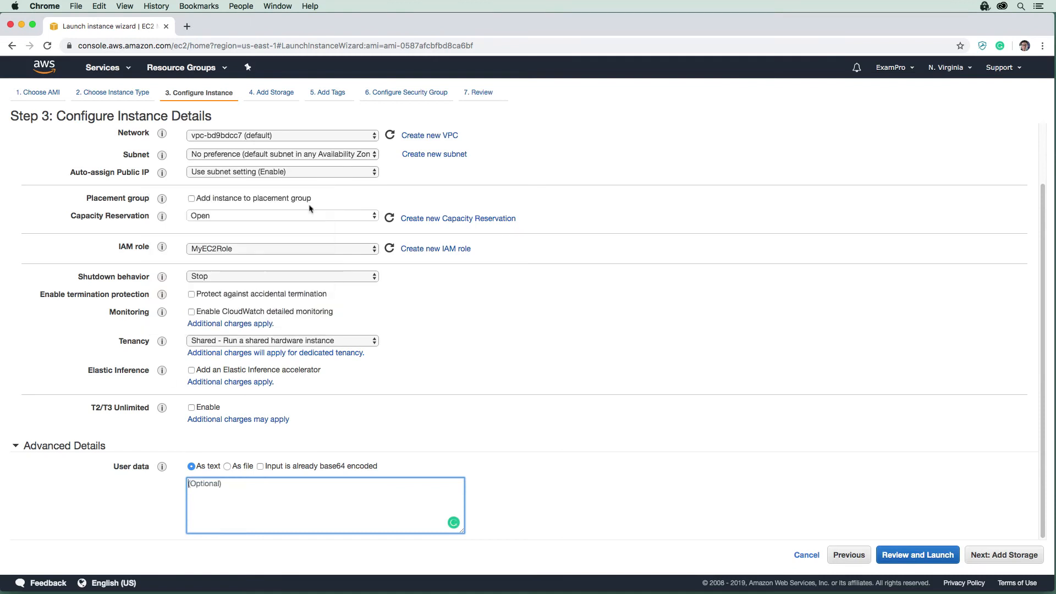
scroll("up", 3)
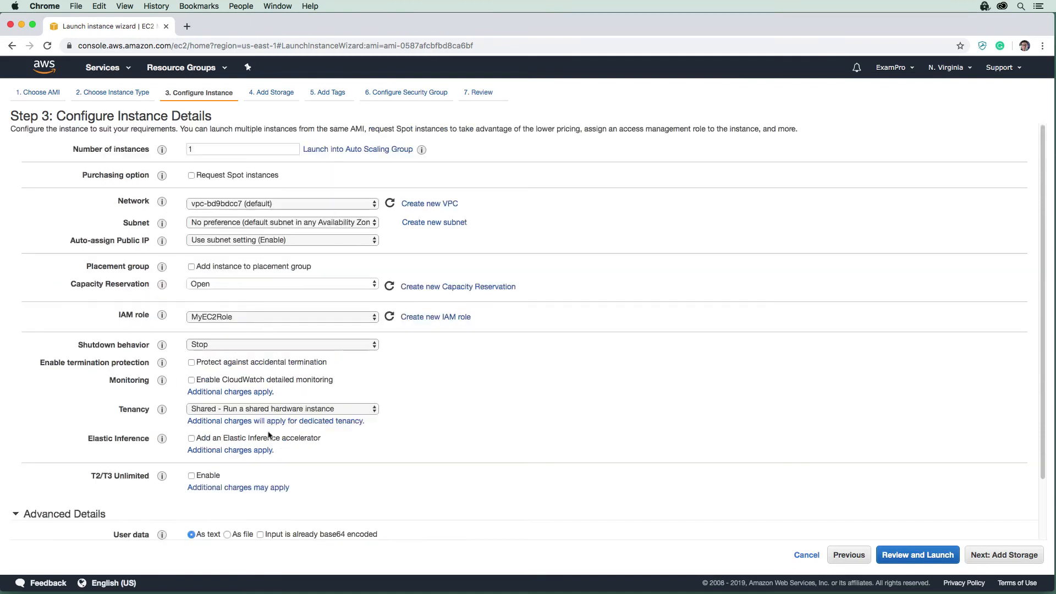
left_click(1003, 555)
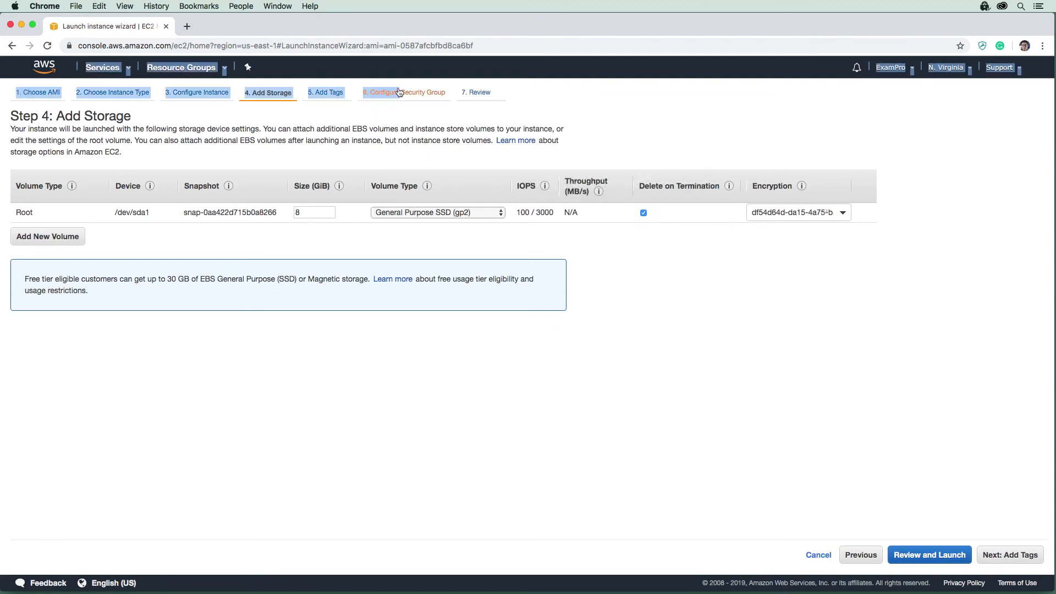
Select existing security group my-sg-for-ec2, review, and launch with the myec2 key pair
left_click(405, 92)
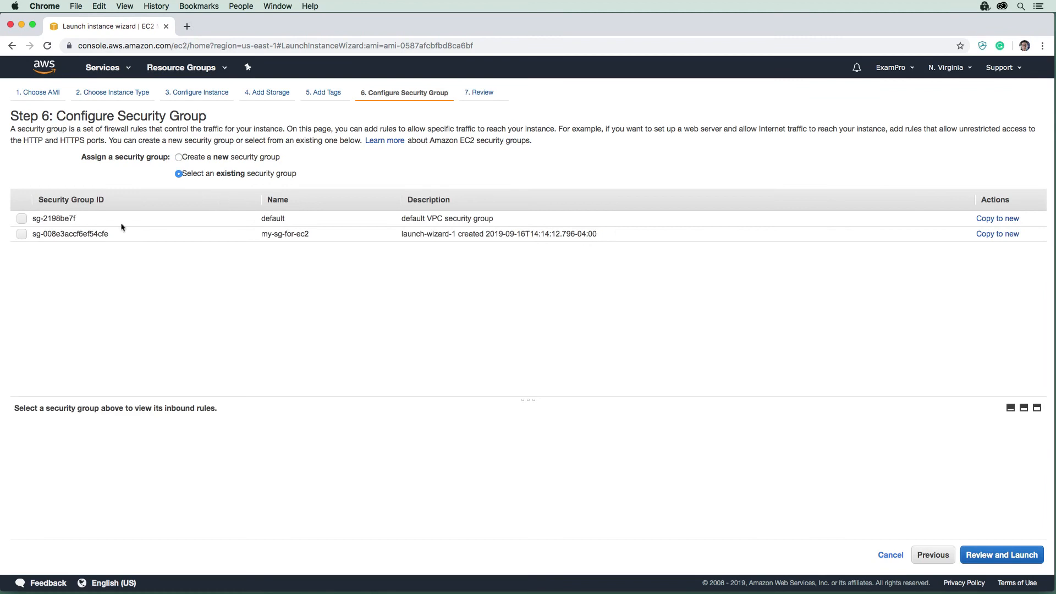
left_click(22, 234)
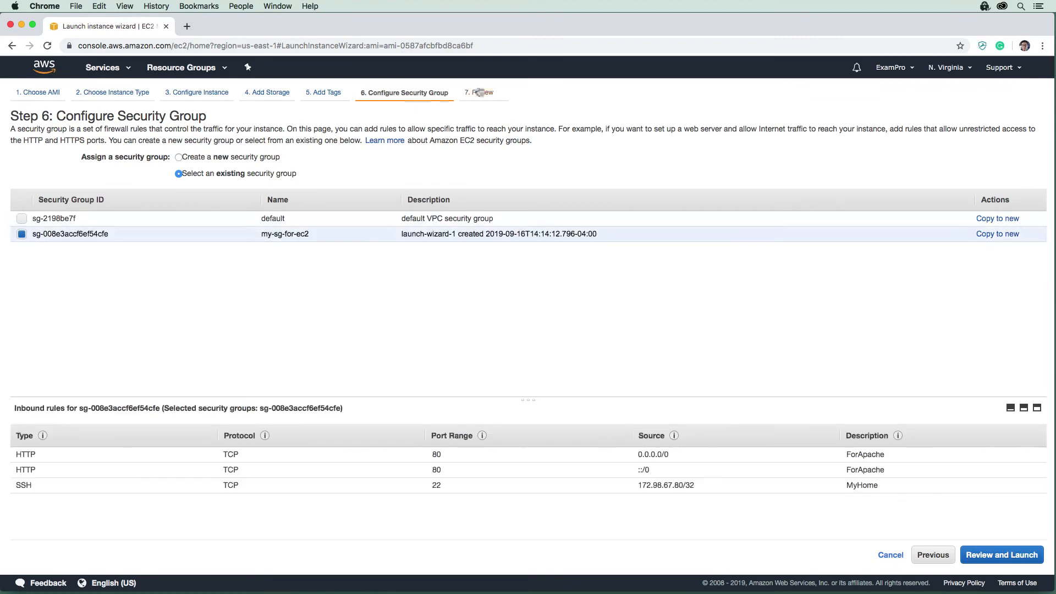
left_click(1002, 554)
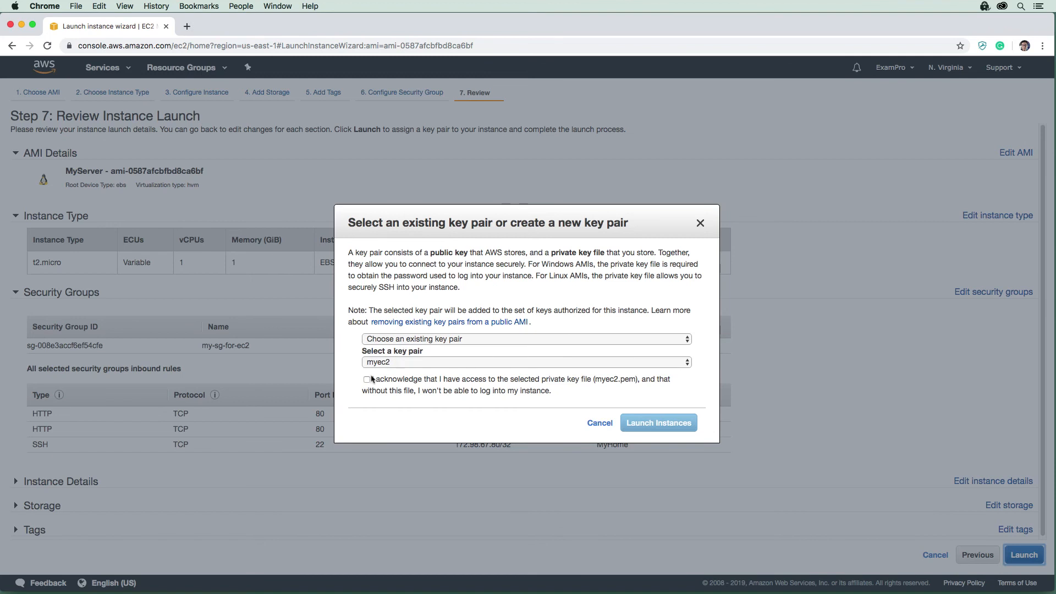
left_click(658, 422)
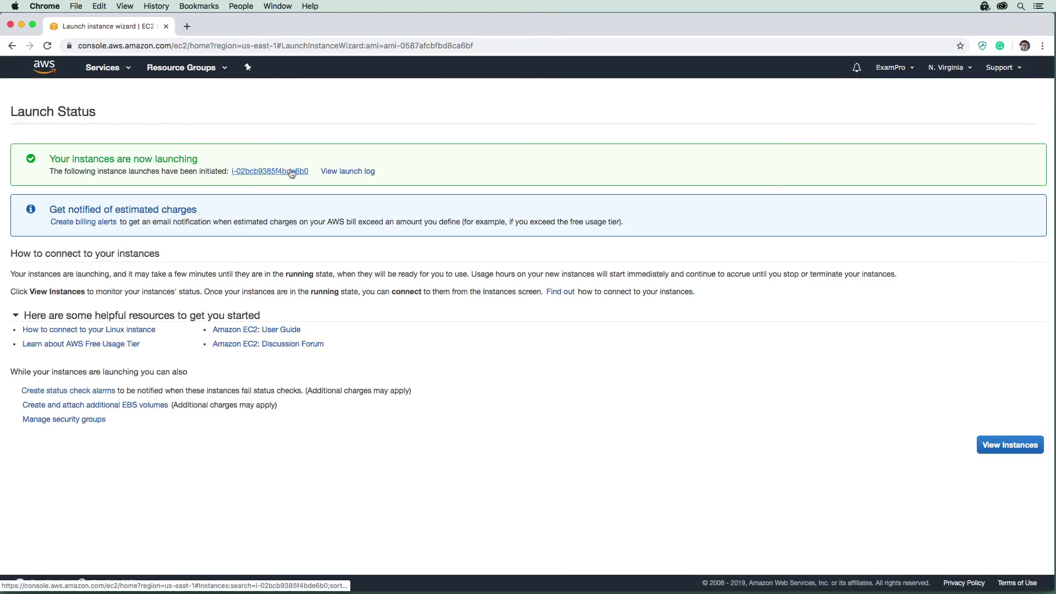
Follow the launch status instance ID link to see the new instance pending in Instances
left_click(269, 171)
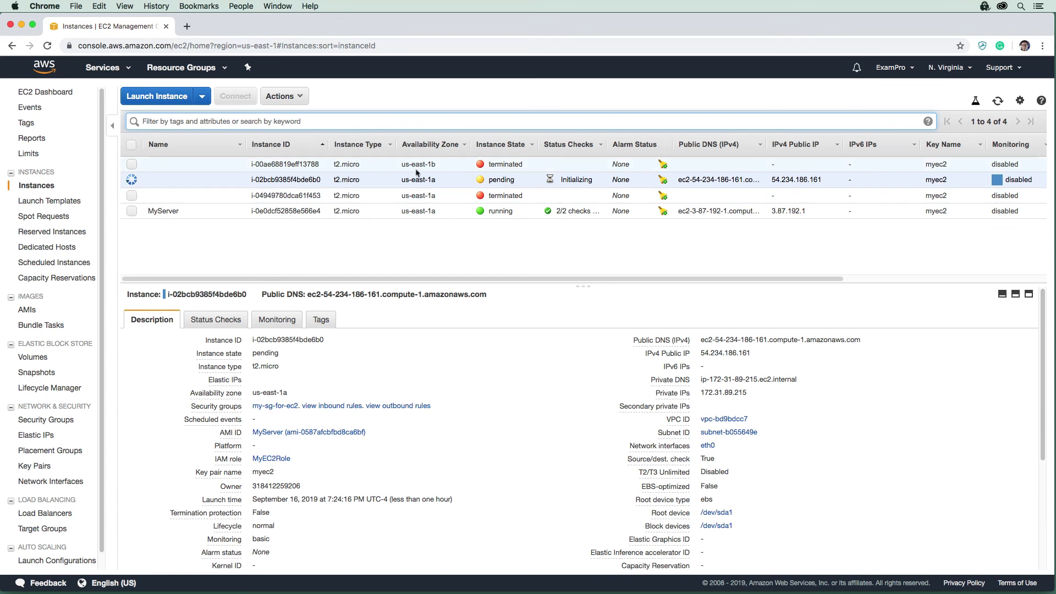
mouse_move(427, 210)
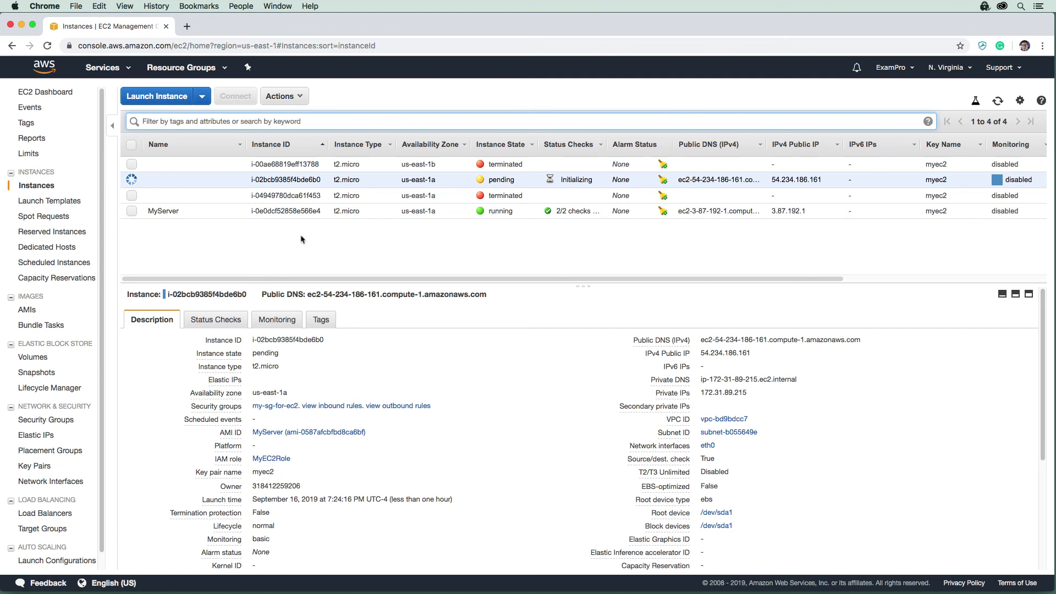
mouse_move(634, 219)
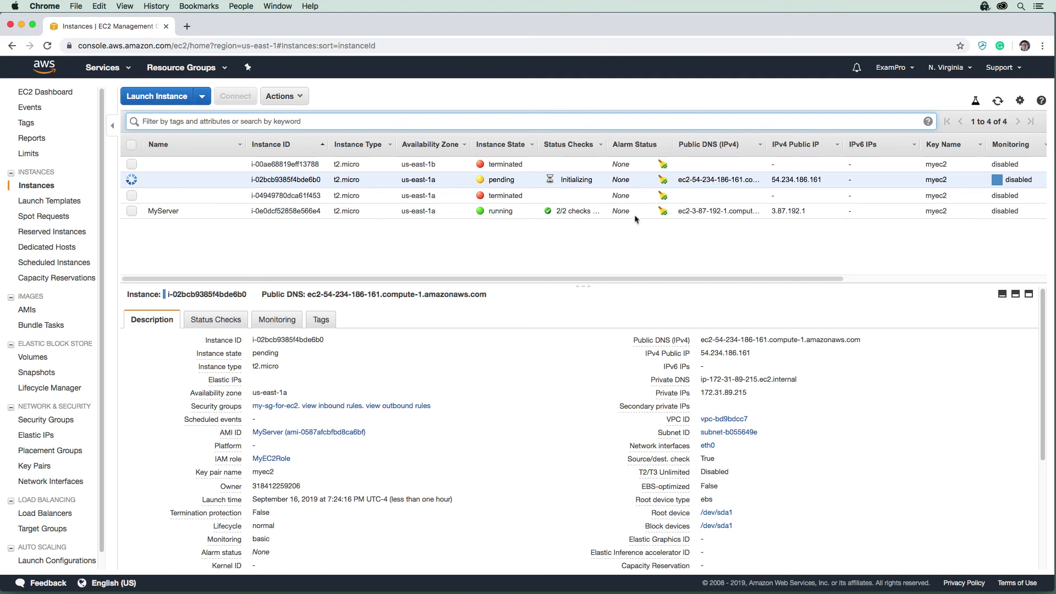